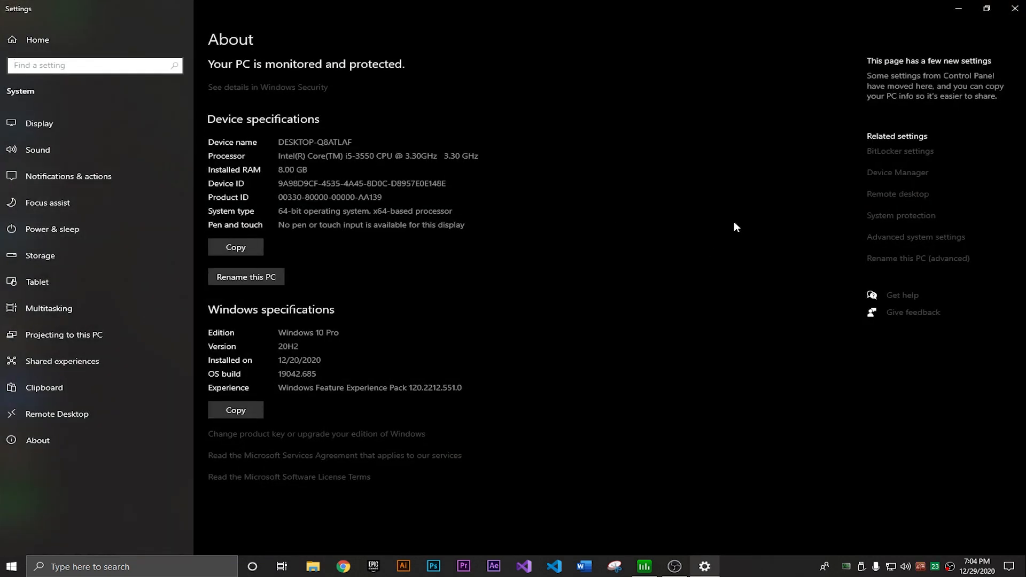
{"action": "mouse_move", "coordinate": [903, 185]}
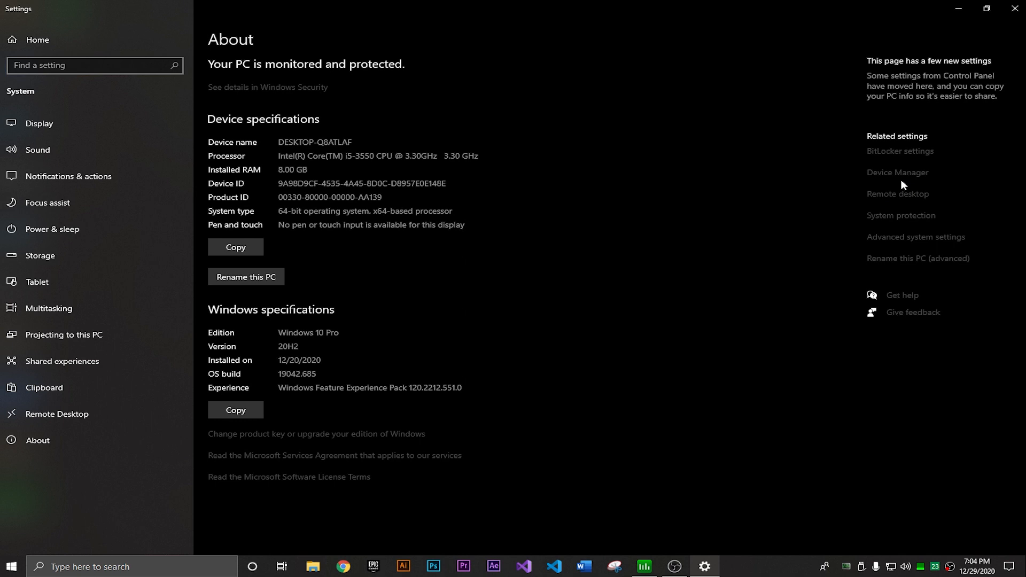
- Confirm system protection stays on for the Local Disk (C:) system drive
{"action": "left_click", "coordinate": [899, 215]}
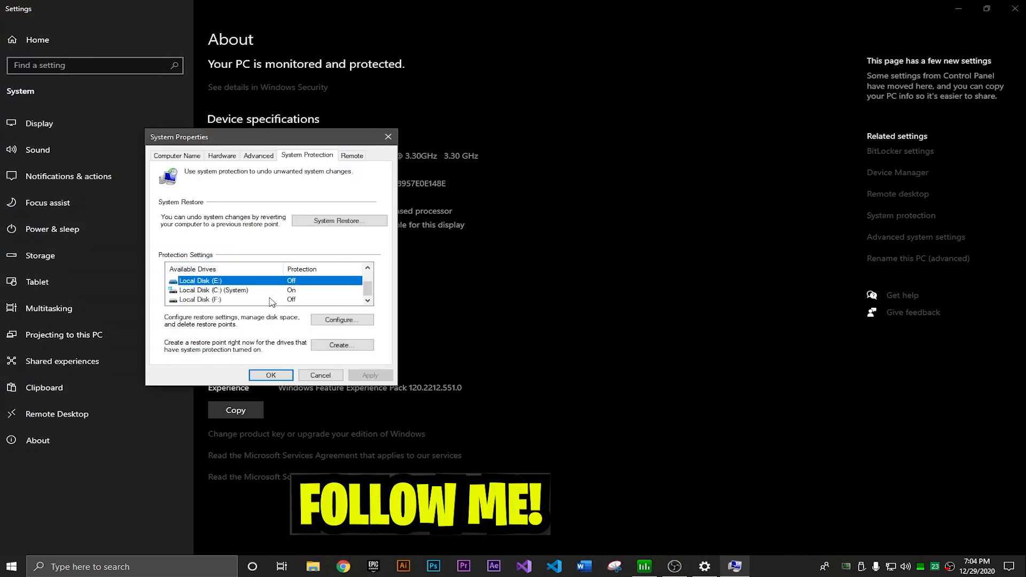
{"action": "left_click", "coordinate": [342, 319]}
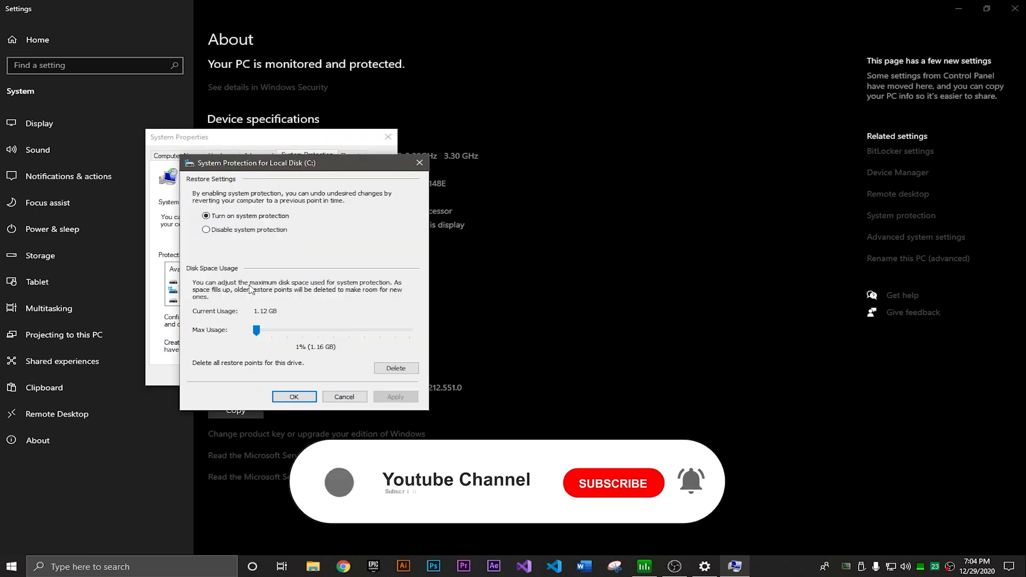
{"action": "left_click", "coordinate": [293, 397]}
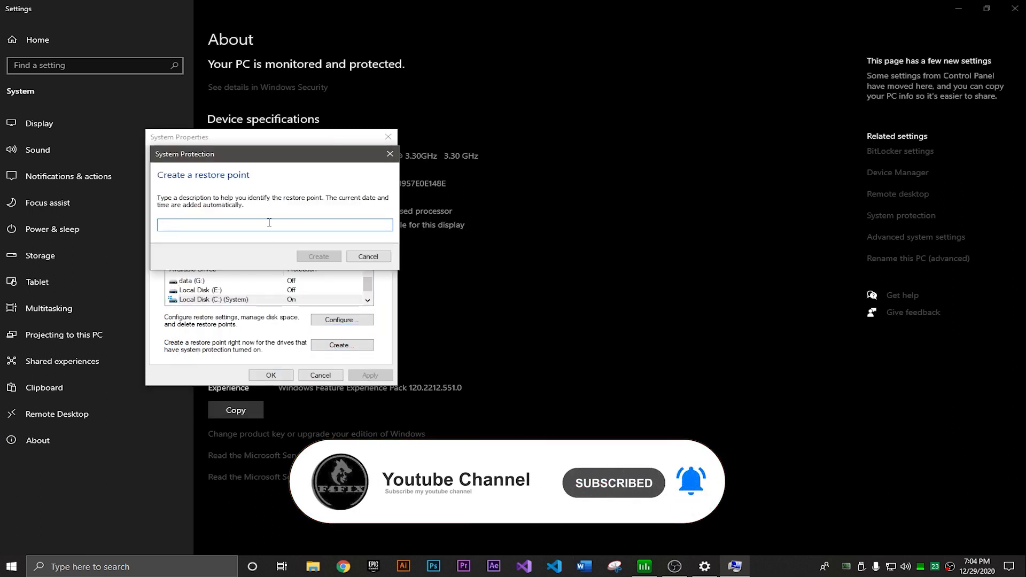
- Create a named restore point for C:, acknowledge success and leave System Properties
{"action": "left_click", "coordinate": [366, 256]}
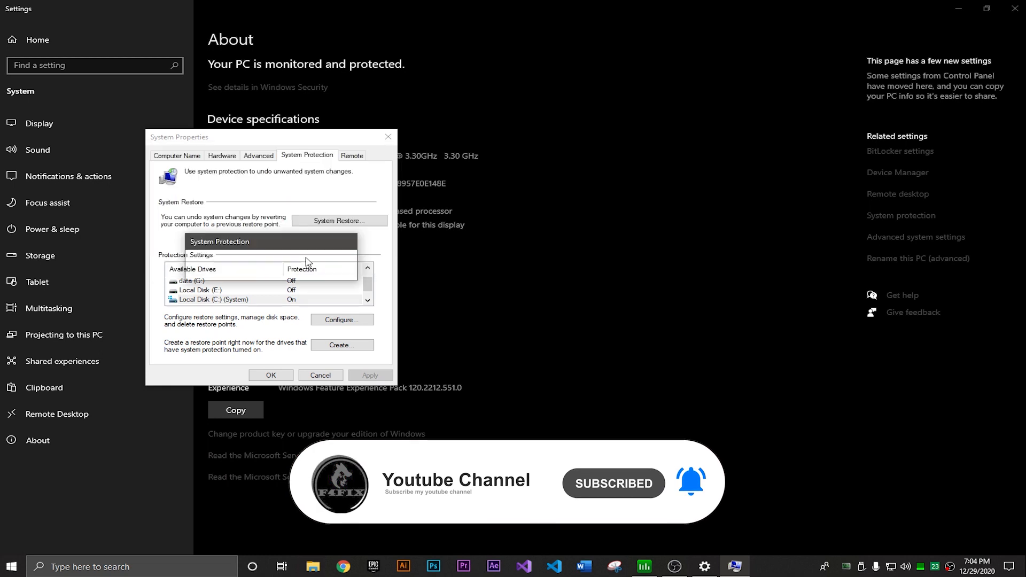
{"action": "left_click", "coordinate": [340, 345]}
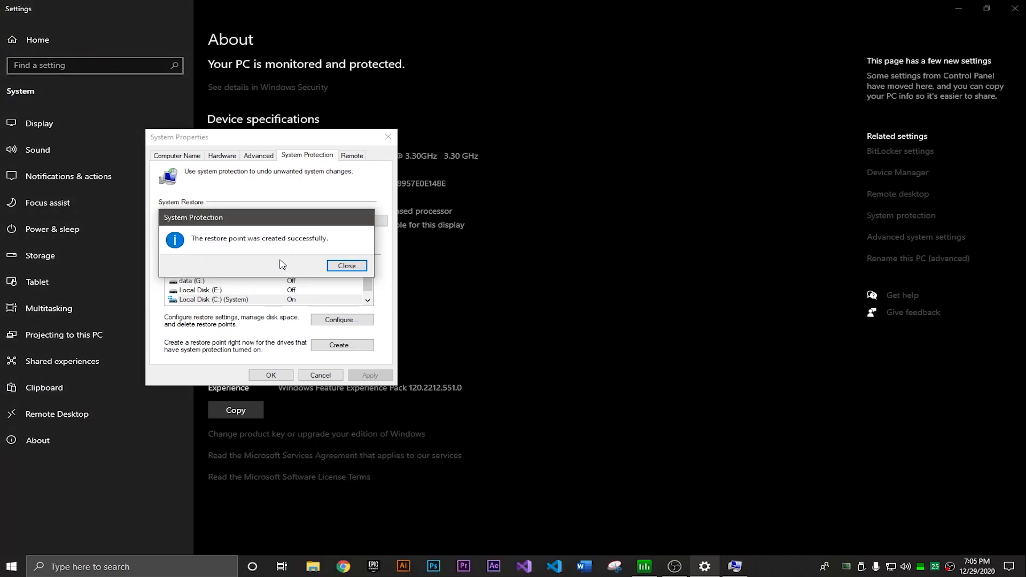
{"action": "left_click", "coordinate": [346, 266]}
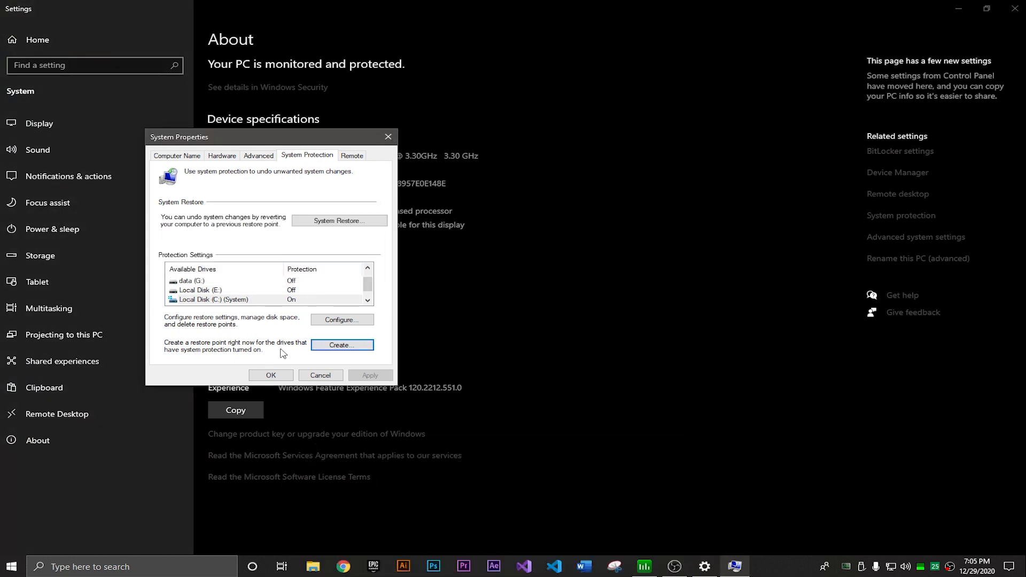
{"action": "left_click", "coordinate": [320, 375]}
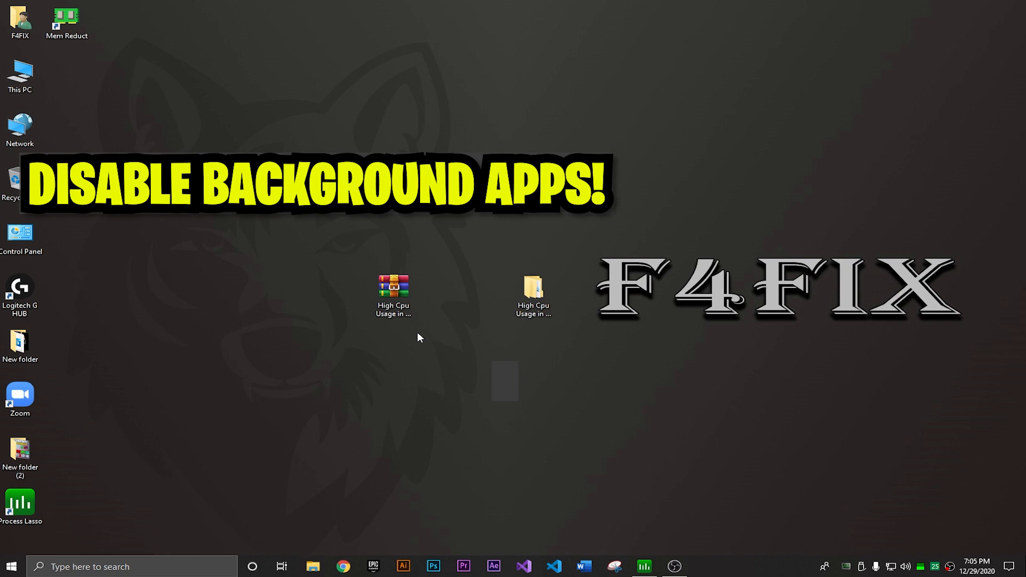
- Turn off background apps and apps' access to notifications via Settings search
{"action": "type", "text": "bandicam"}
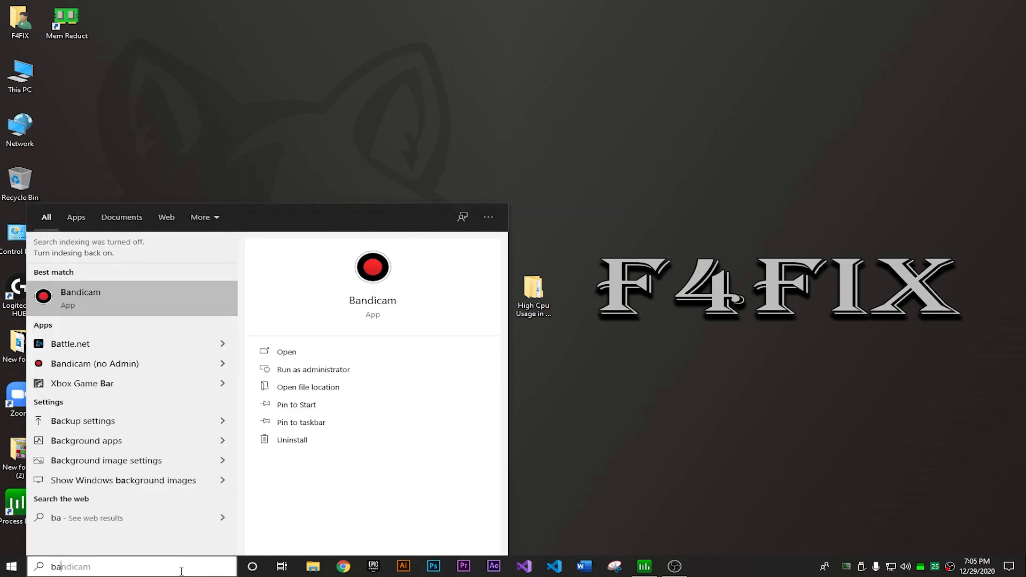
{"action": "type", "text": "backup settings"}
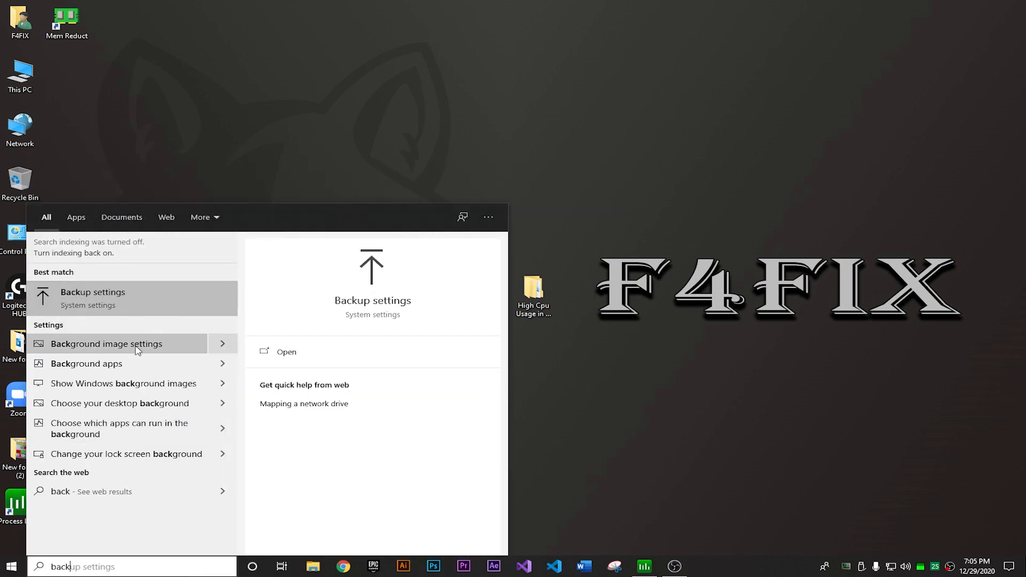
{"action": "left_click", "coordinate": [85, 364]}
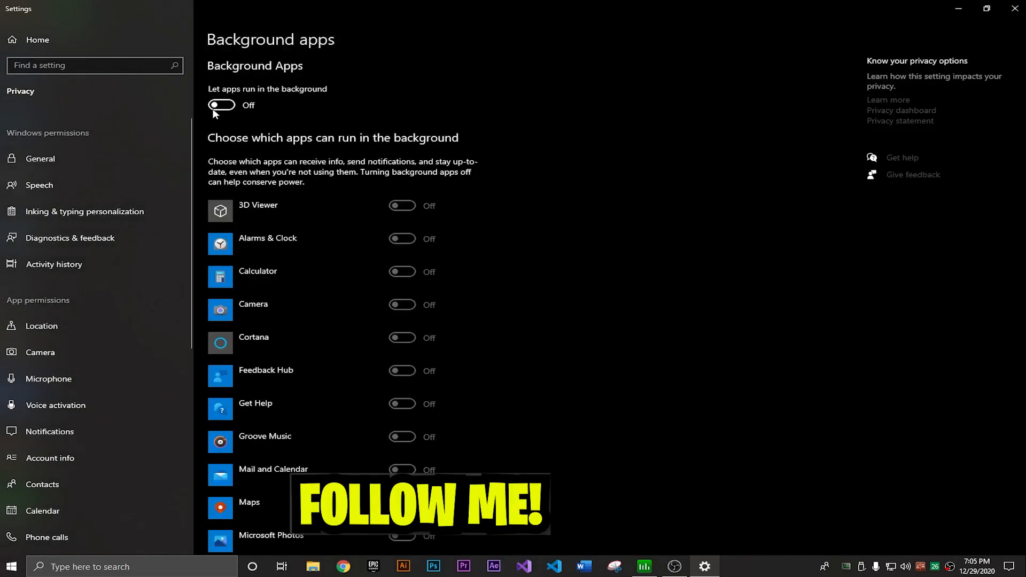
{"action": "left_click", "coordinate": [49, 431]}
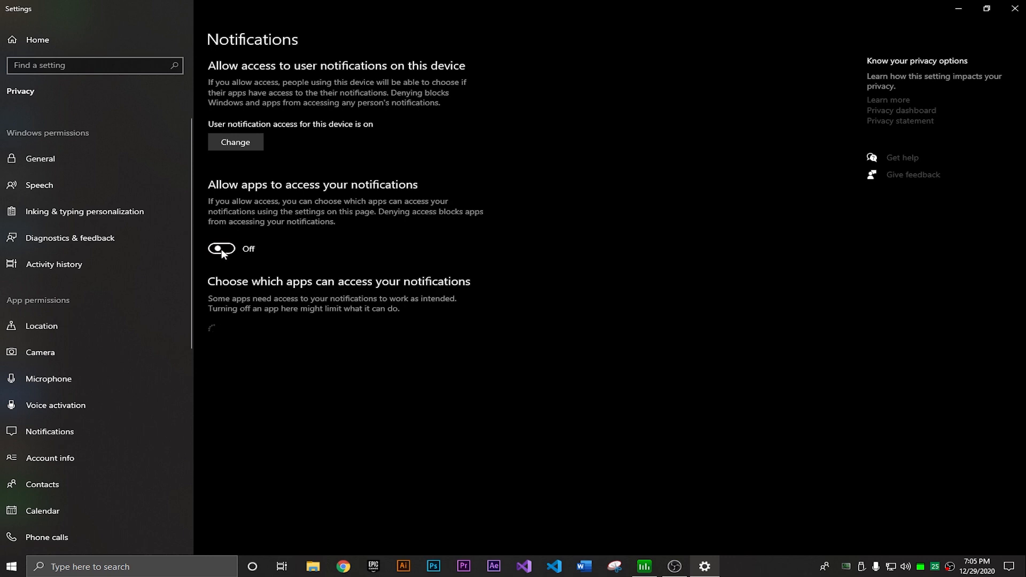
{"action": "mouse_move", "coordinate": [38, 40]}
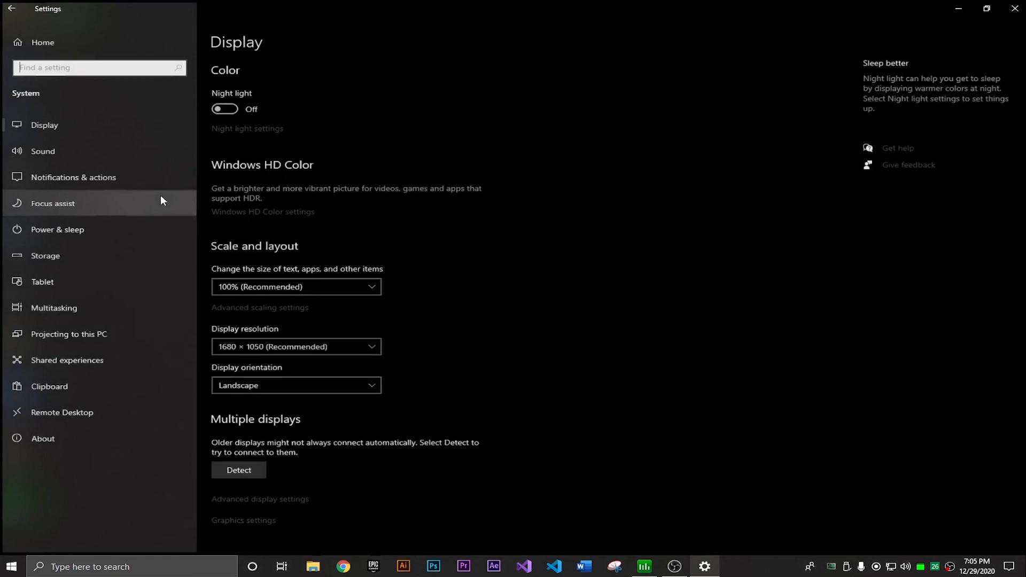
- In Focus assist / Notifications & actions, switch off notifications from apps and other senders
{"action": "left_click", "coordinate": [52, 203]}
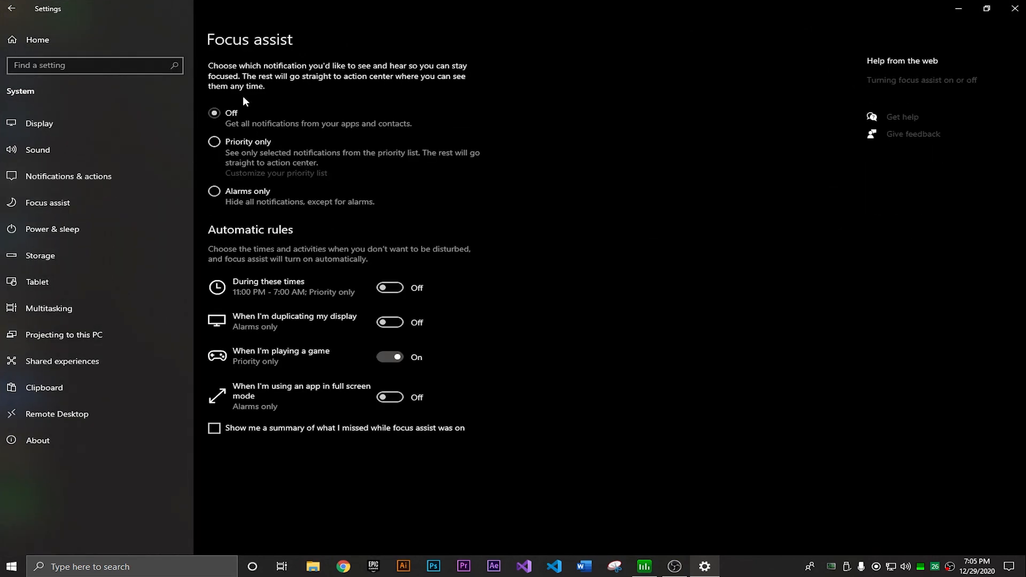
{"action": "left_click", "coordinate": [69, 179]}
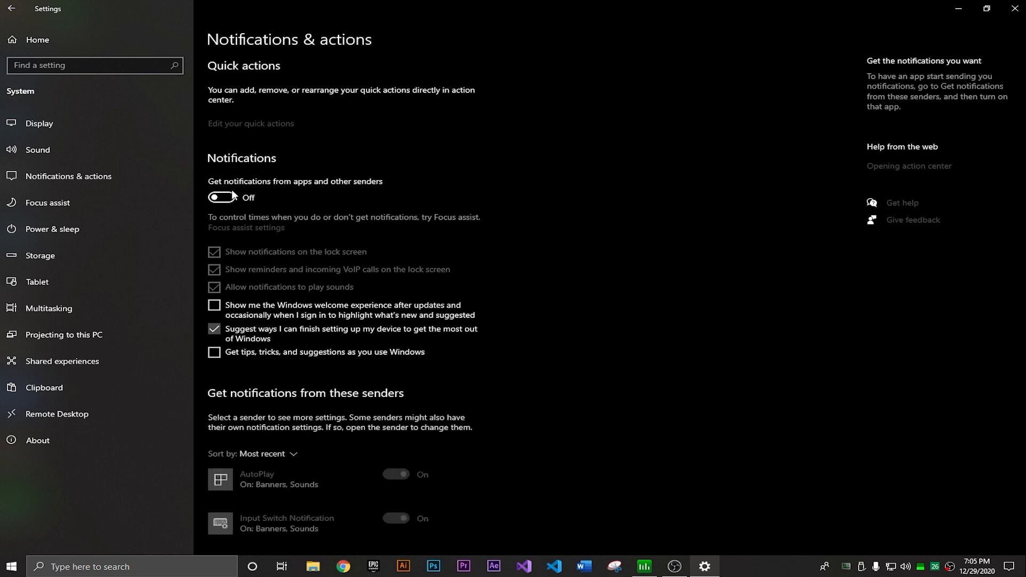
{"action": "left_click", "coordinate": [11, 7]}
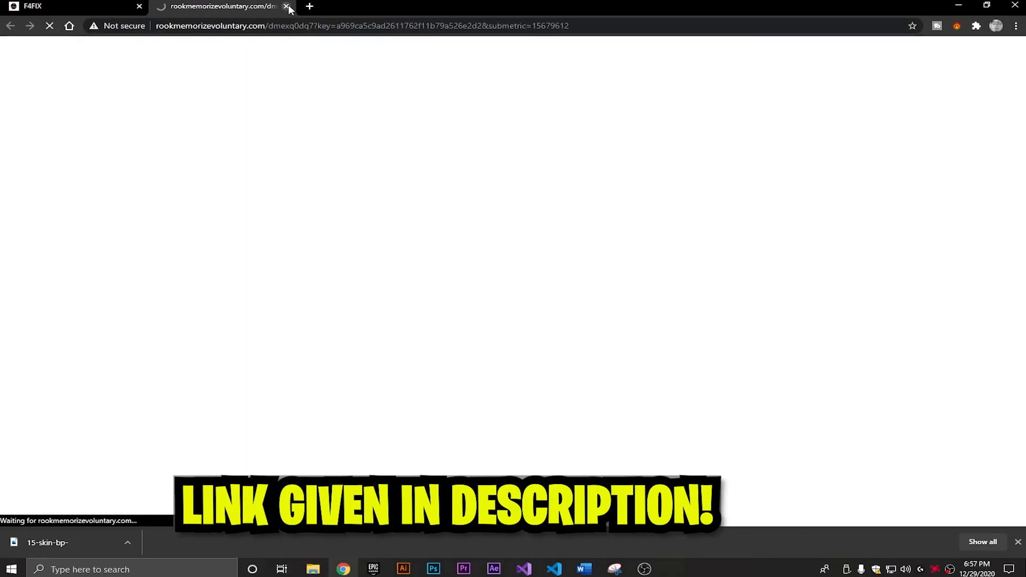
- Dismiss the ad tab and download the High CPU Usage F4FIX archive to the desktop
{"action": "left_click", "coordinate": [286, 7]}
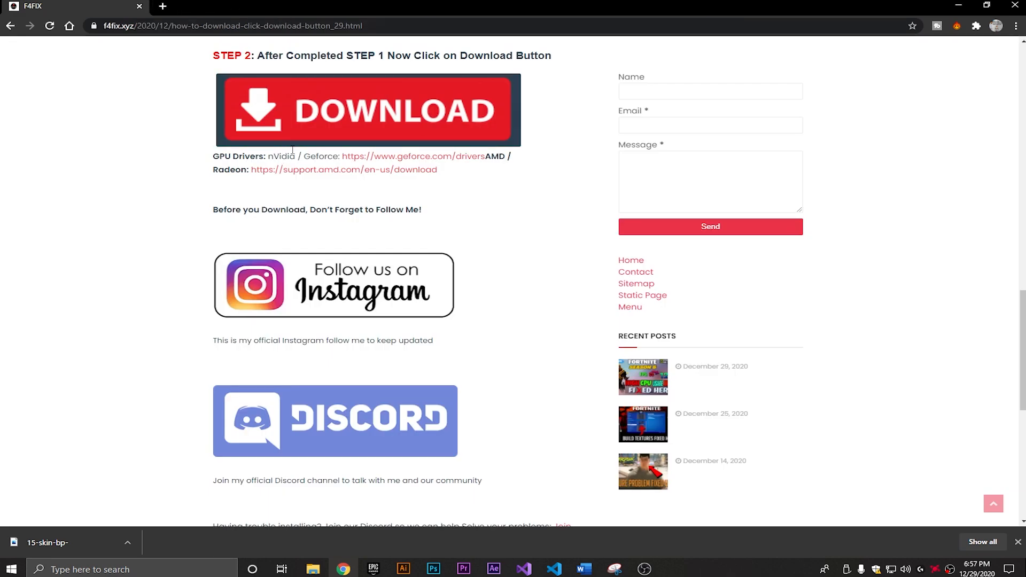
{"action": "left_click", "coordinate": [368, 110]}
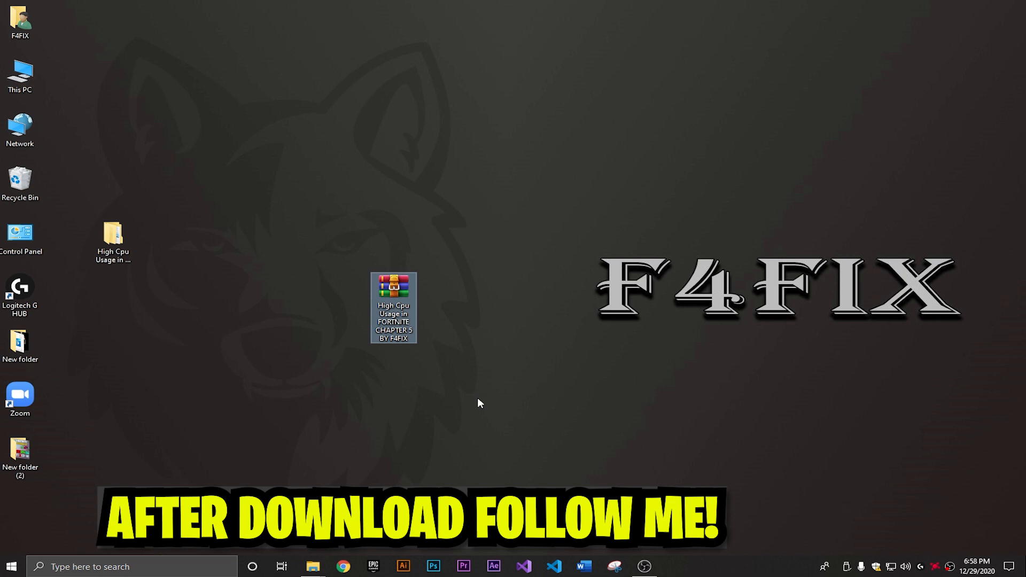
- Extract the F4FIX archive to the desktop and view its folder as extra large icons
{"action": "right_click", "coordinate": [393, 307]}
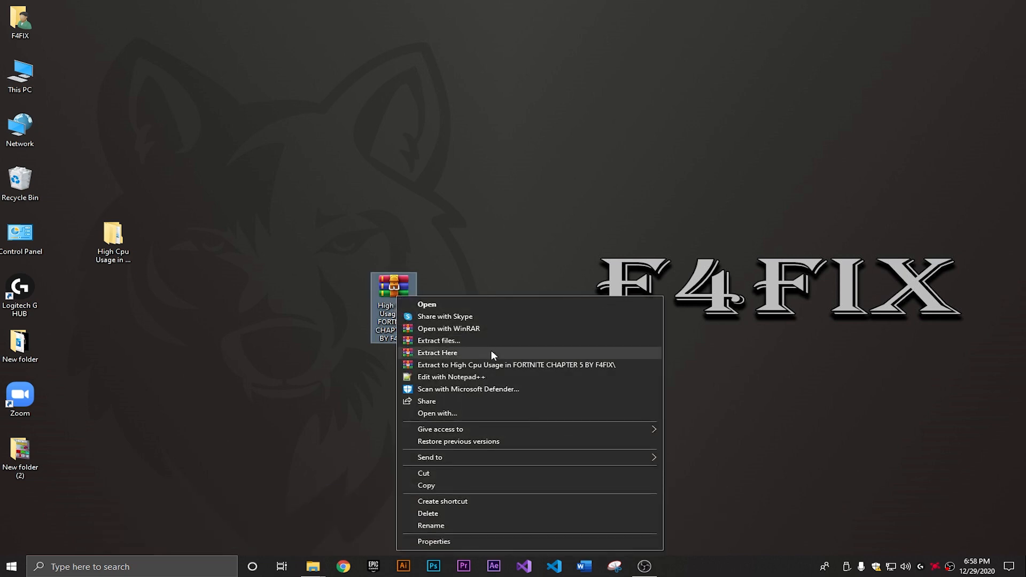
{"action": "left_click", "coordinate": [449, 371]}
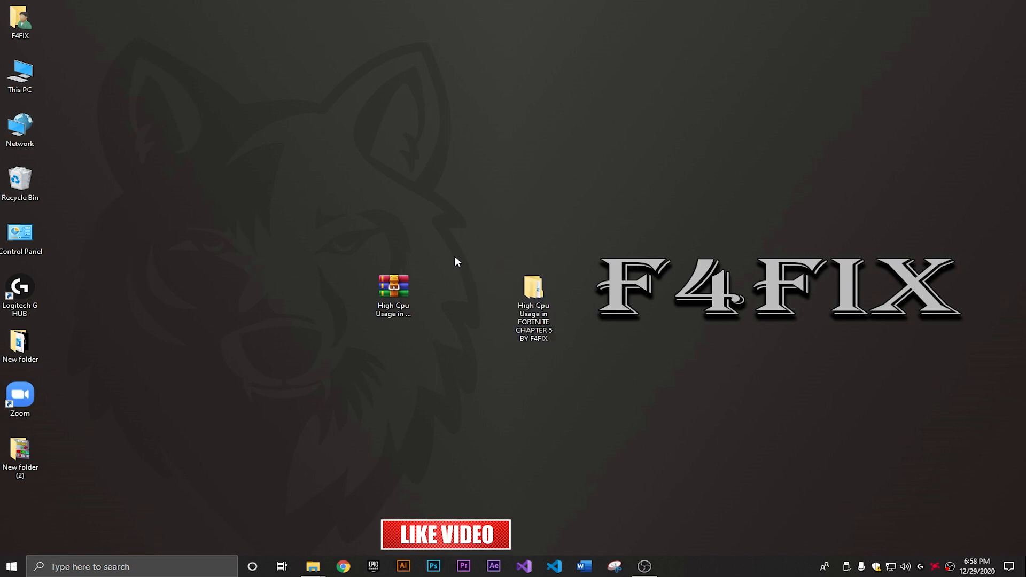
{"action": "left_click", "coordinate": [533, 295]}
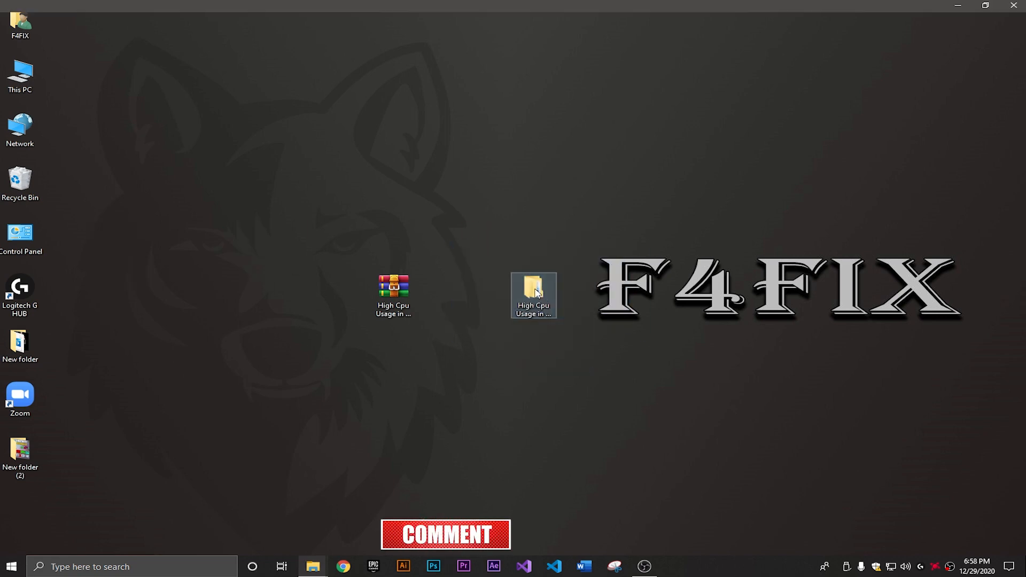
{"action": "double_click", "coordinate": [533, 287]}
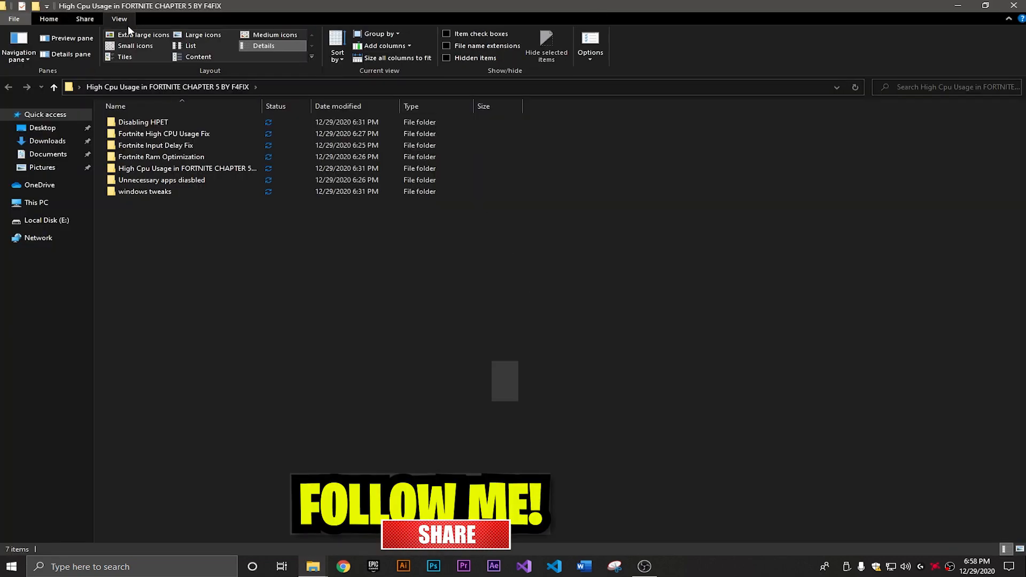
{"action": "left_click", "coordinate": [142, 35]}
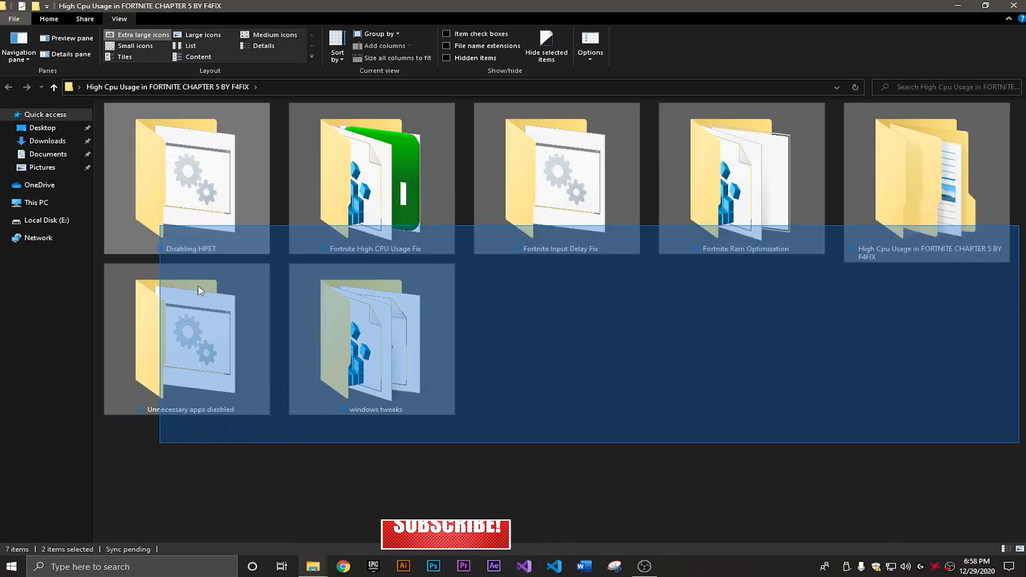
{"action": "left_click", "coordinate": [465, 434]}
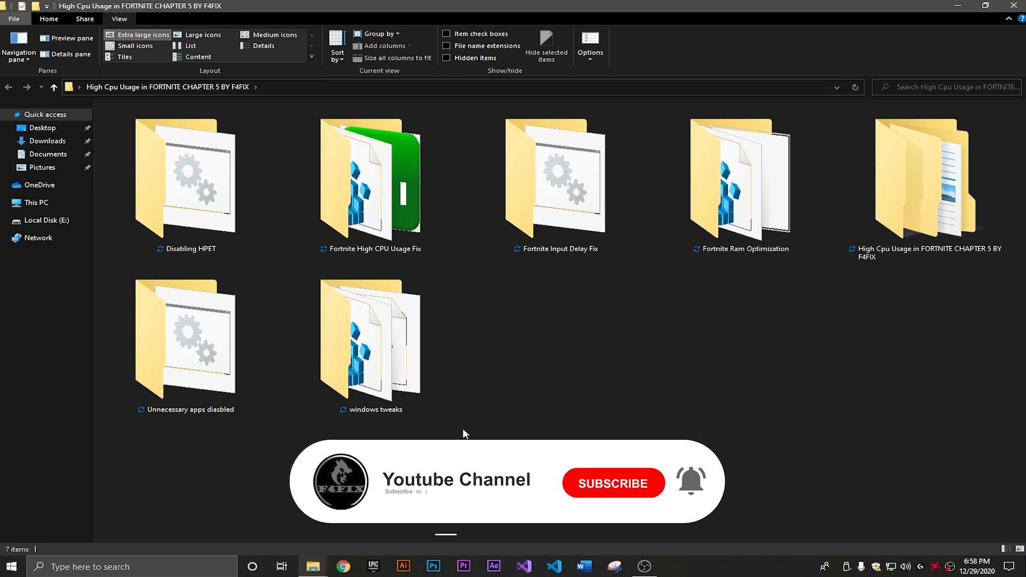
- Explore the Disabling HPET folder and its Enabling HPET subfolder in extra large icons
{"action": "double_click", "coordinate": [186, 177]}
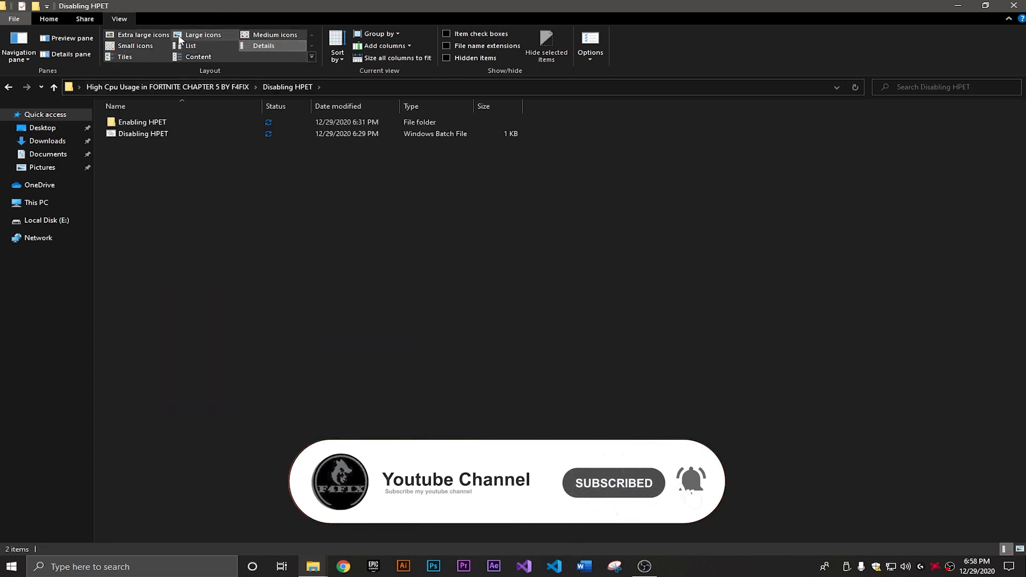
{"action": "left_click", "coordinate": [142, 34]}
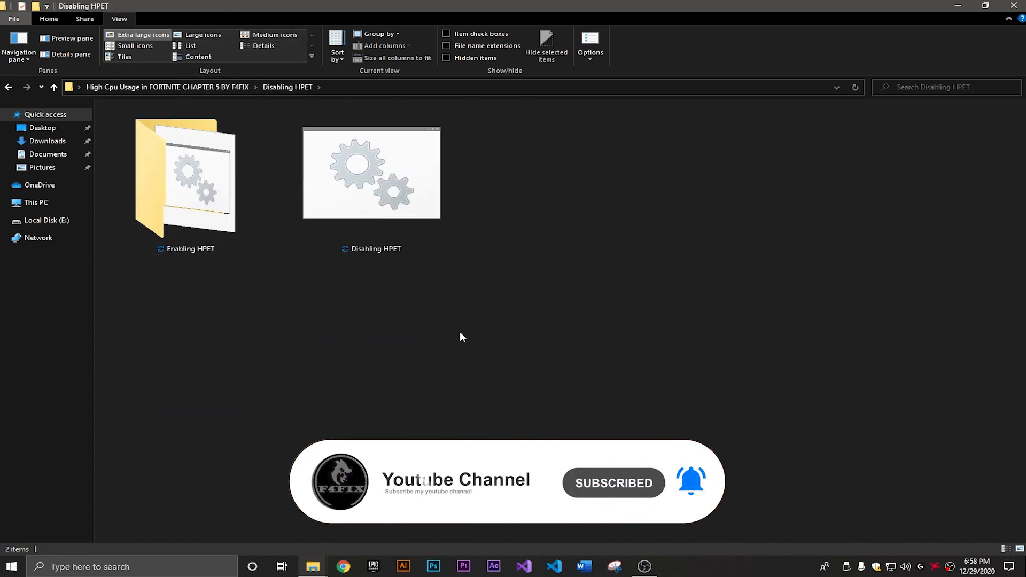
{"action": "left_click", "coordinate": [370, 174]}
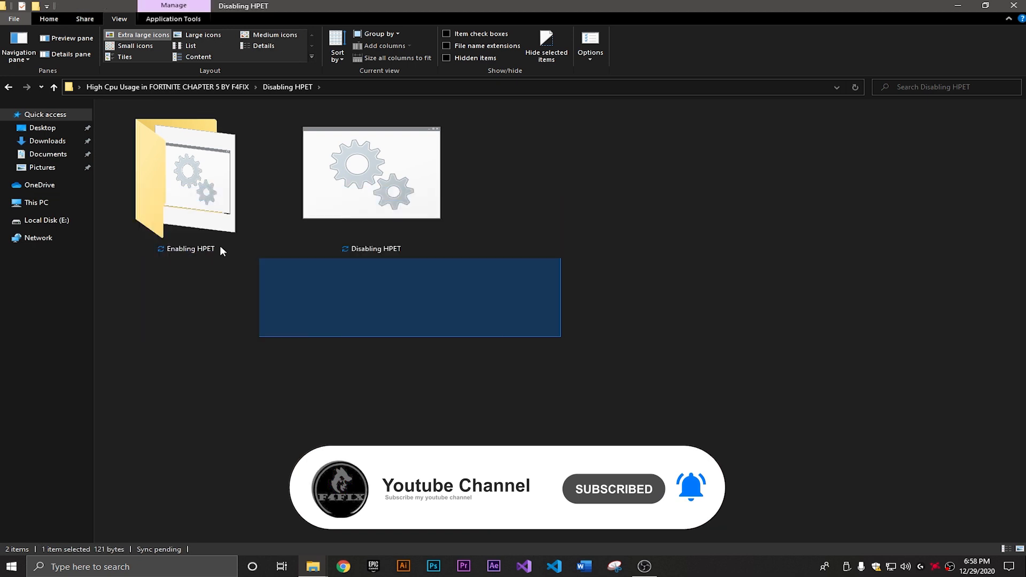
{"action": "double_click", "coordinate": [185, 182]}
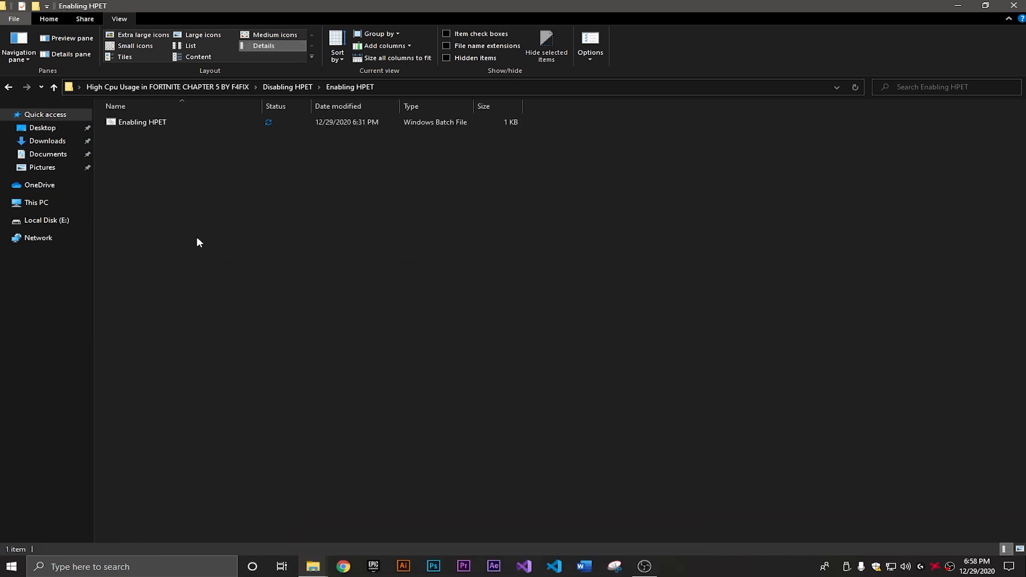
{"action": "left_click", "coordinate": [142, 34]}
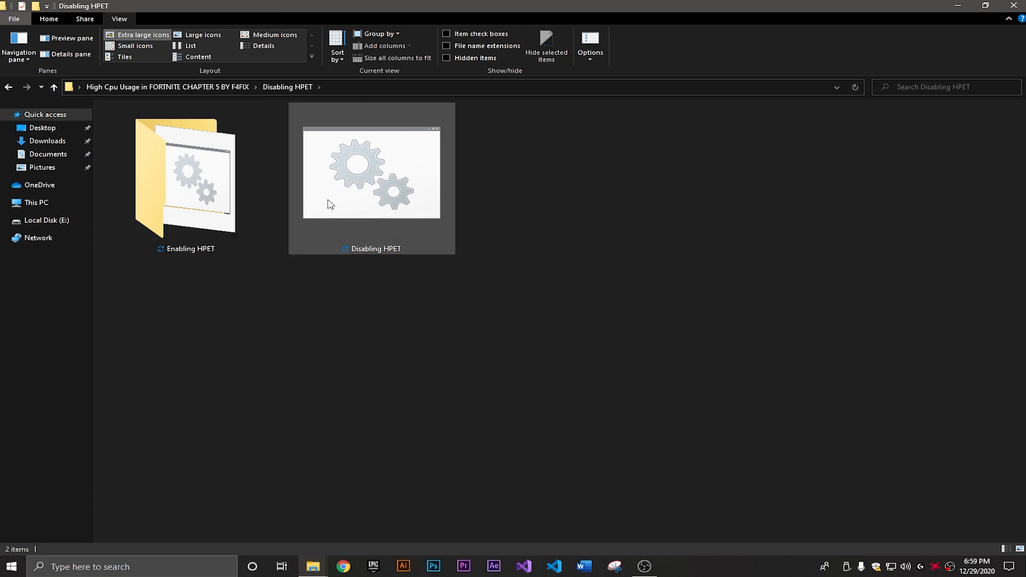
- Run the Disabling HPET file as administrator and return to the main F4FIX folder
{"action": "left_click", "coordinate": [371, 174]}
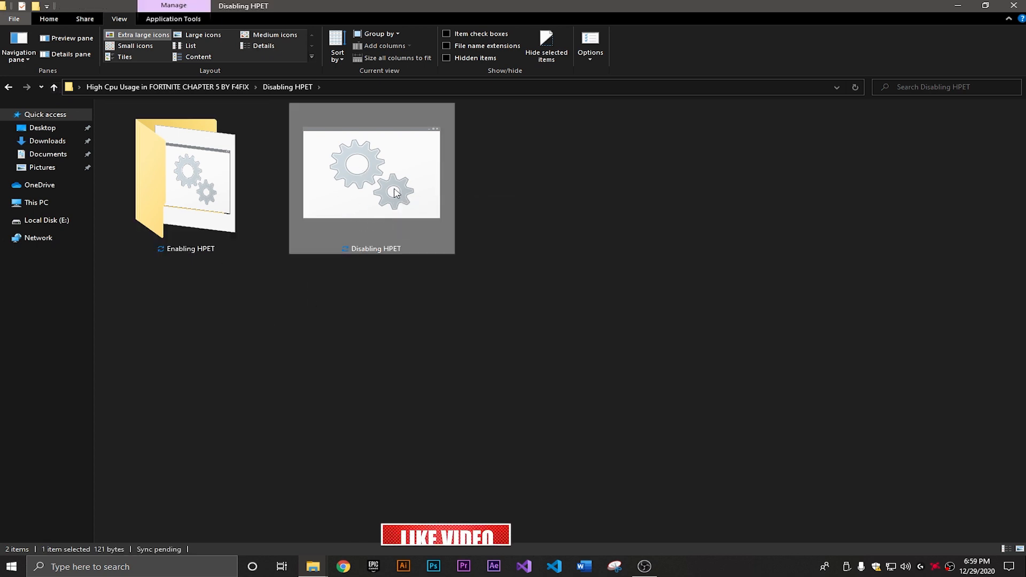
{"action": "right_click", "coordinate": [371, 174]}
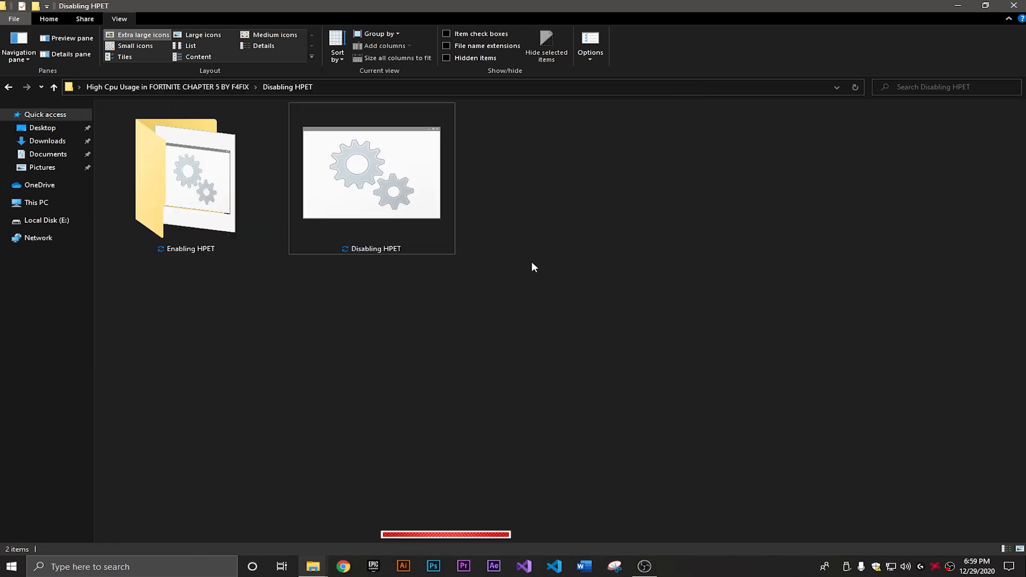
{"action": "left_click", "coordinate": [184, 176]}
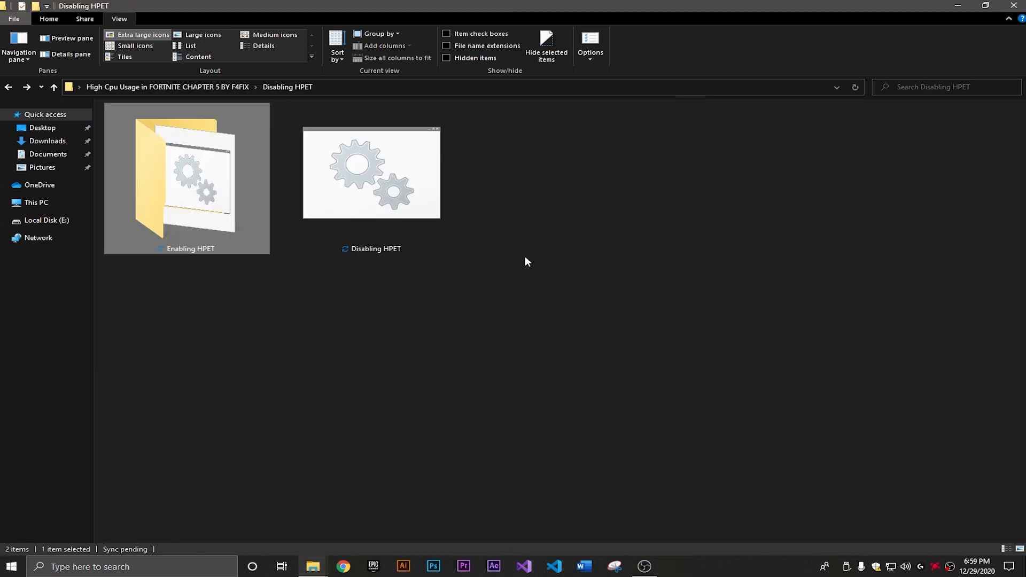
{"action": "left_click", "coordinate": [54, 86]}
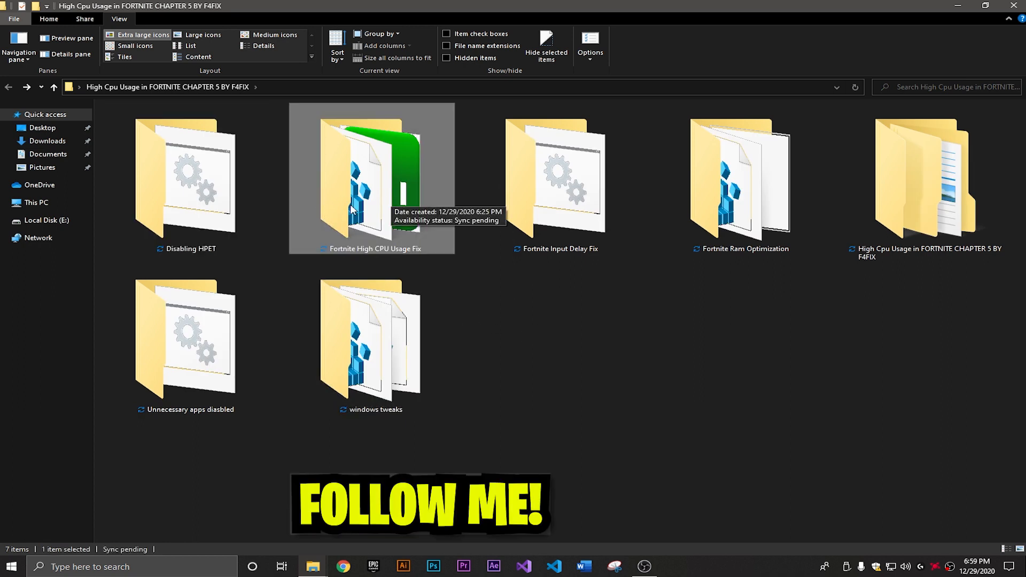
- Launch processlassosetup64 from the Fortnite High CPU Usage Fix folder in English
{"action": "double_click", "coordinate": [372, 180]}
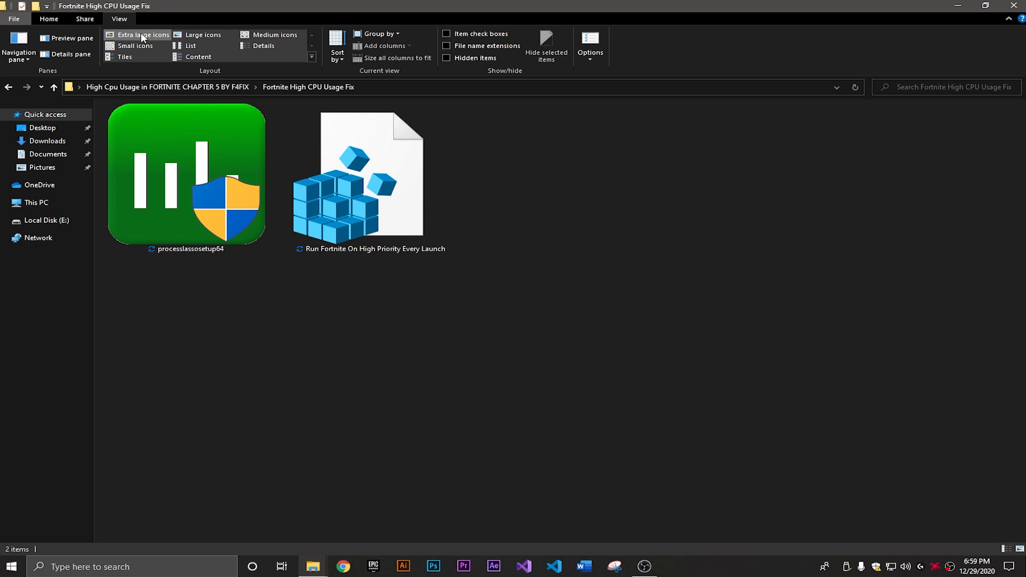
{"action": "left_click", "coordinate": [358, 190]}
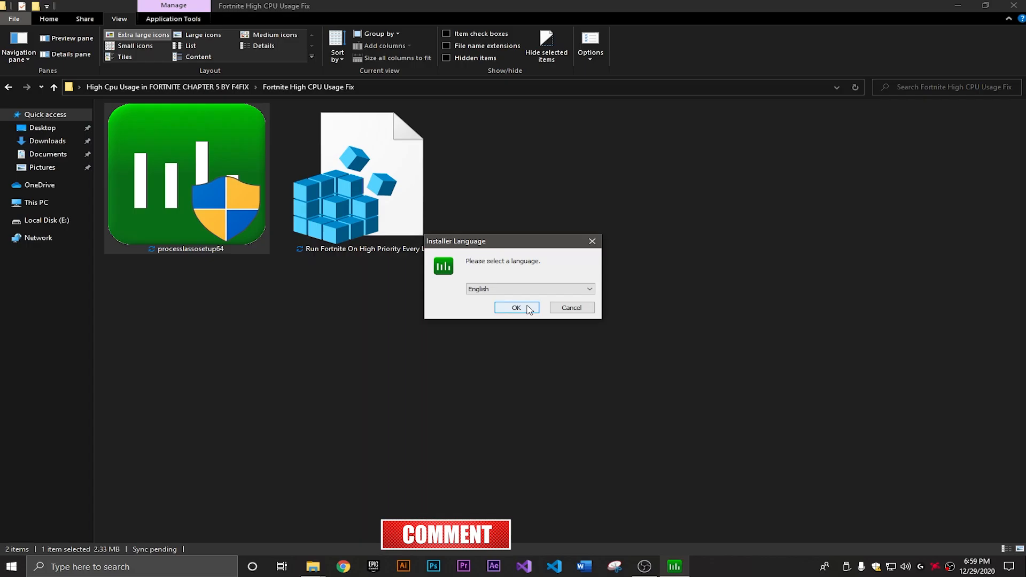
{"action": "left_click", "coordinate": [515, 308]}
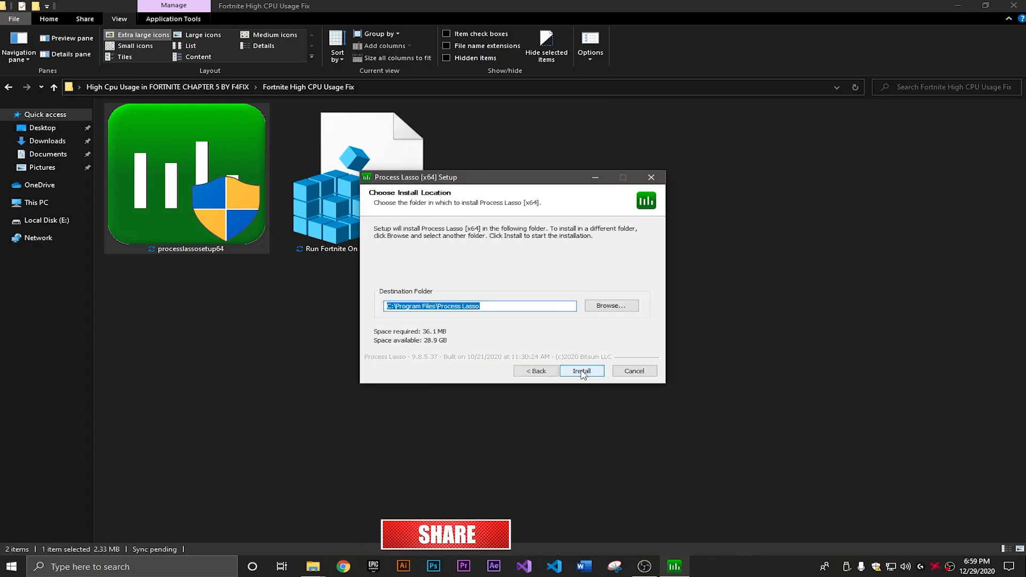
- Install Process Lasso to the default folder with default startup options and finish setup
{"action": "left_click", "coordinate": [581, 371]}
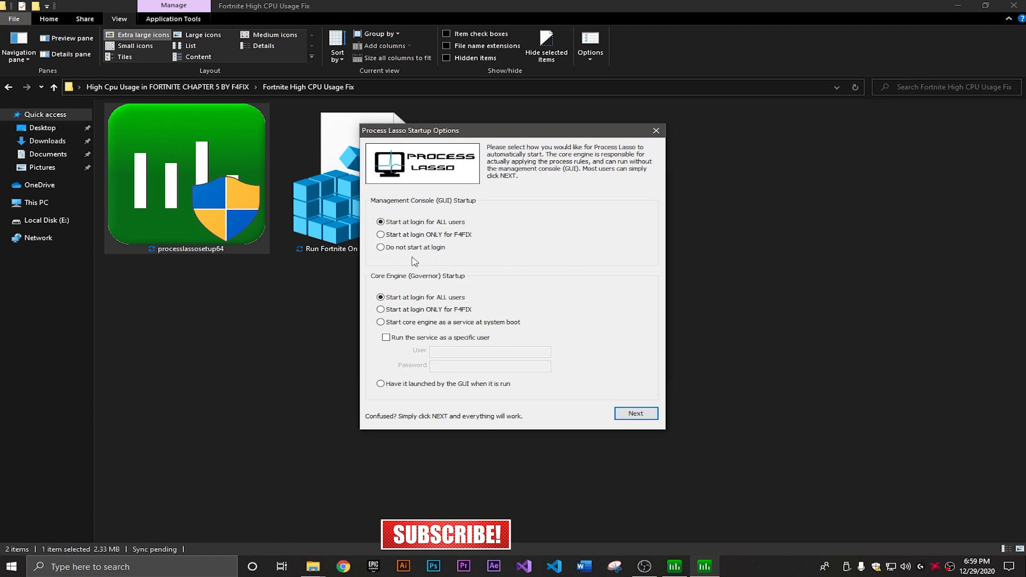
{"action": "left_click", "coordinate": [634, 413]}
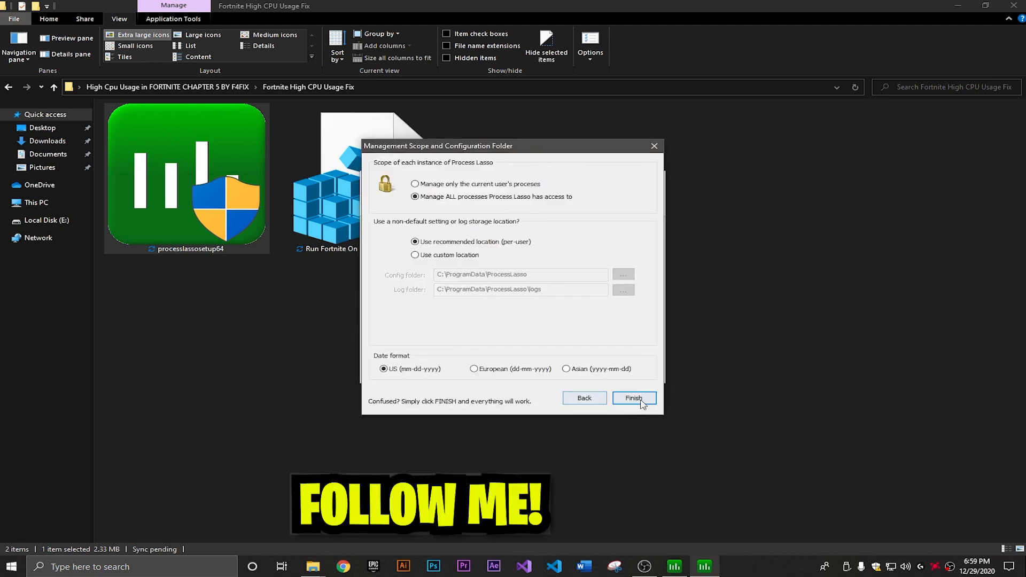
{"action": "left_click", "coordinate": [633, 398]}
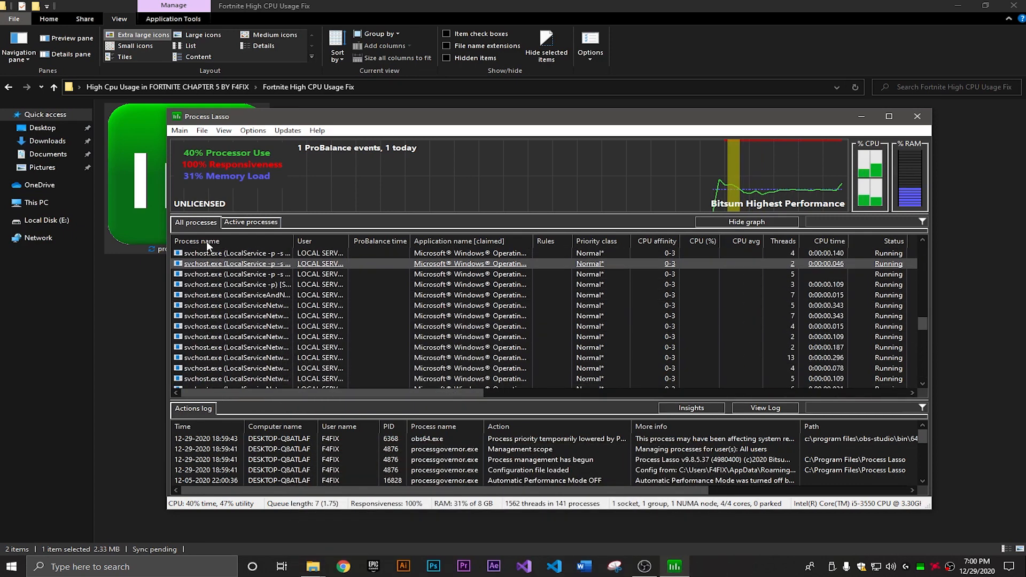
- Show active processes, enable Performance Mode and browse the Memory and Control options
{"action": "left_click", "coordinate": [250, 222]}
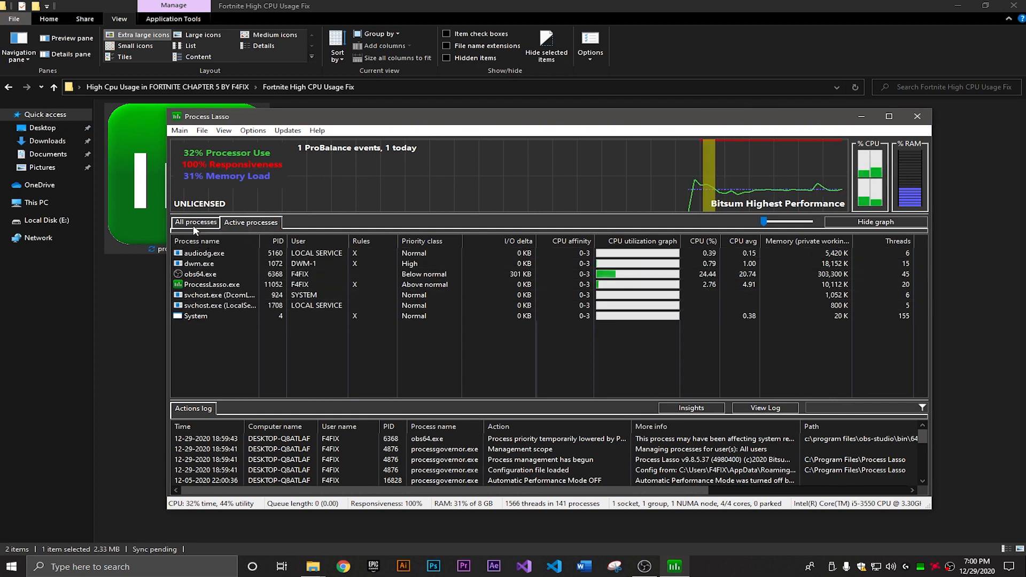
{"action": "left_click", "coordinate": [253, 131]}
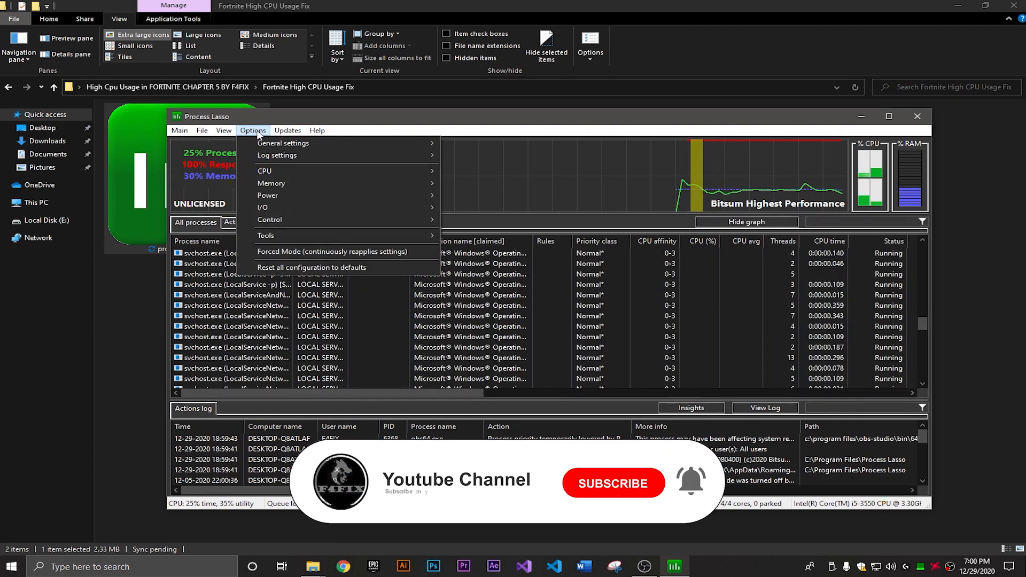
{"action": "left_click", "coordinate": [179, 130]}
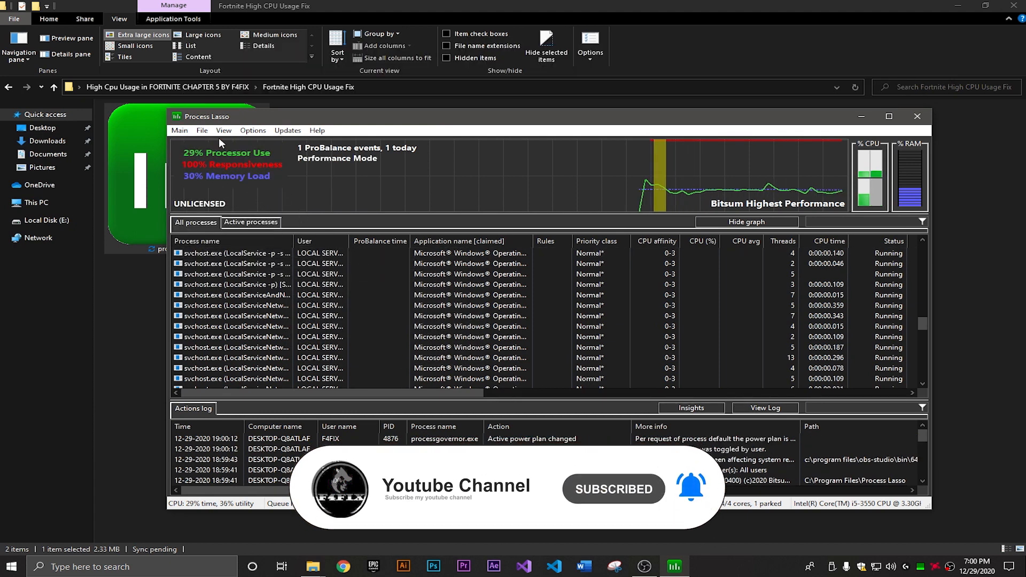
{"action": "left_click", "coordinate": [252, 130]}
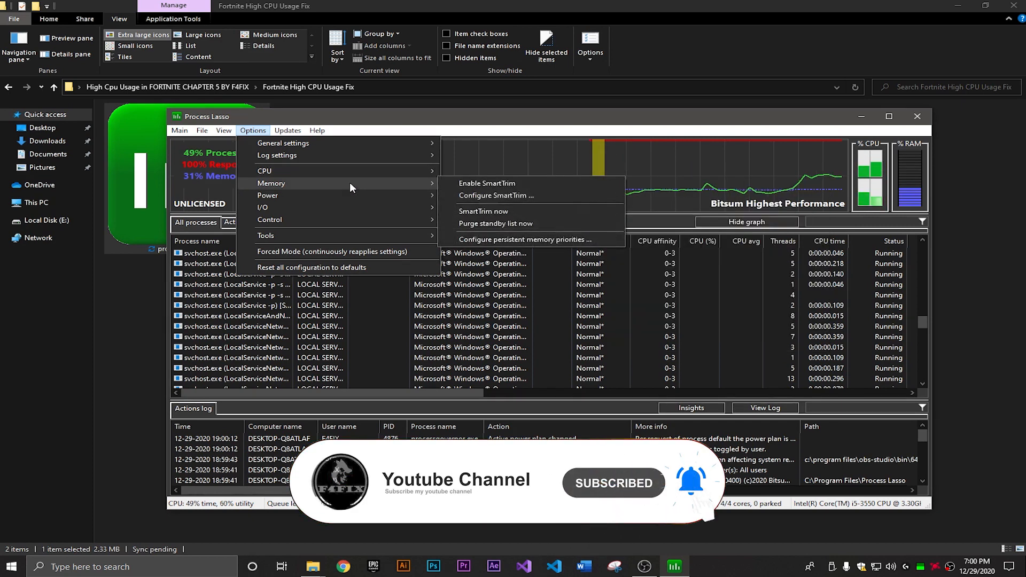
{"action": "mouse_move", "coordinate": [267, 194]}
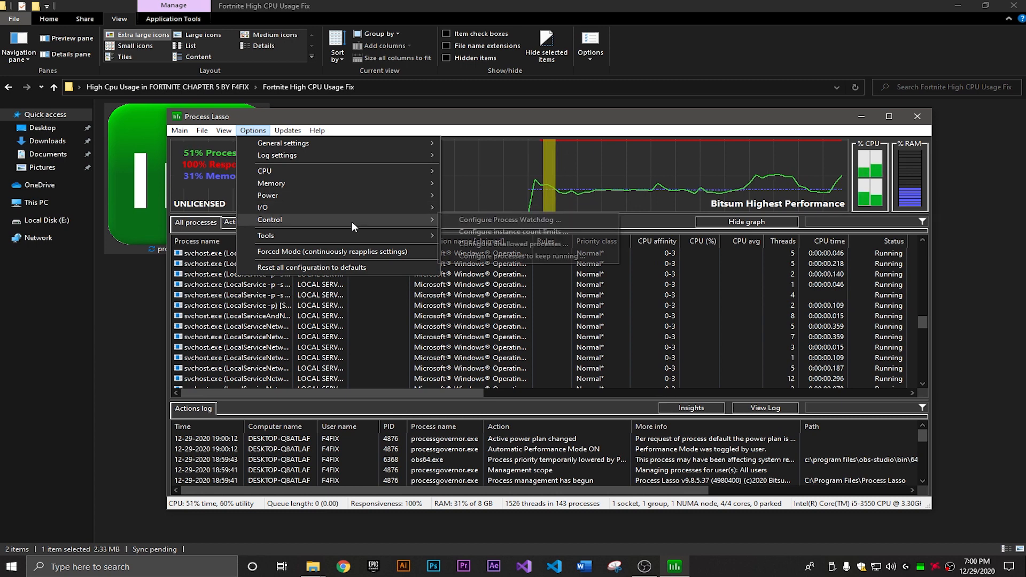
{"action": "left_click", "coordinate": [497, 140]}
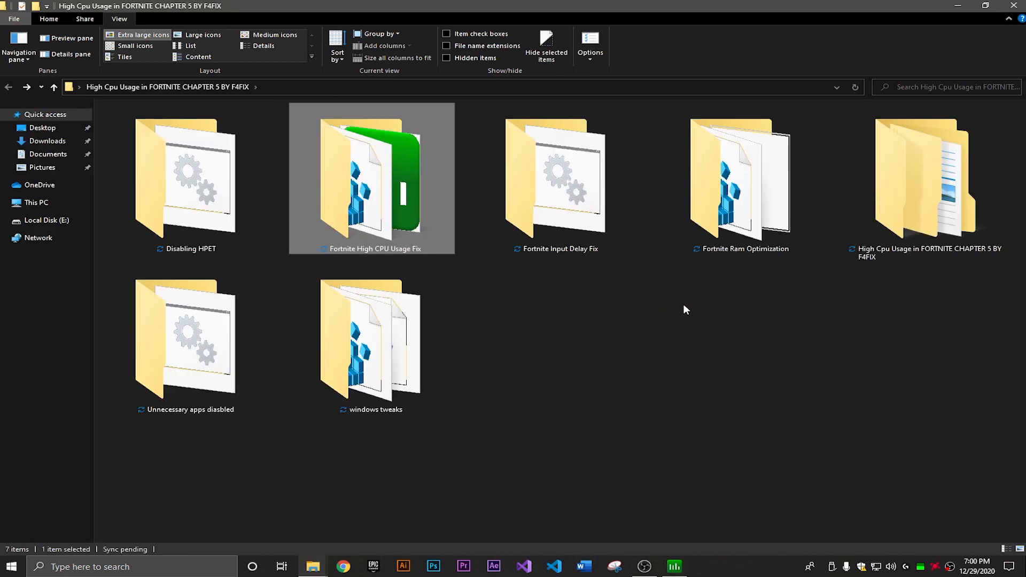
- In Fortnite Input Delay Fix, run the Lower Latency batch file as administrator
{"action": "double_click", "coordinate": [554, 178]}
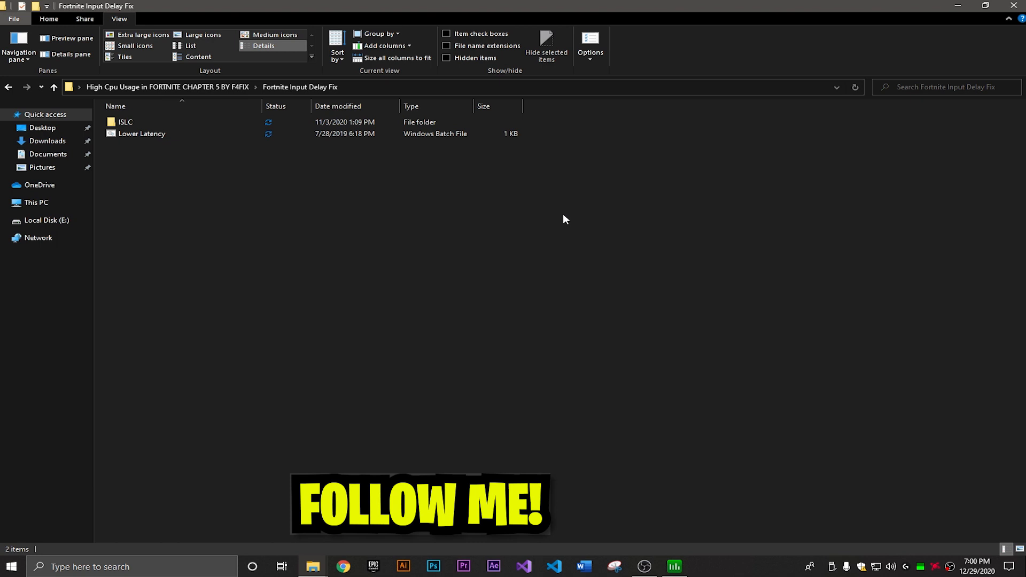
{"action": "left_click", "coordinate": [143, 34]}
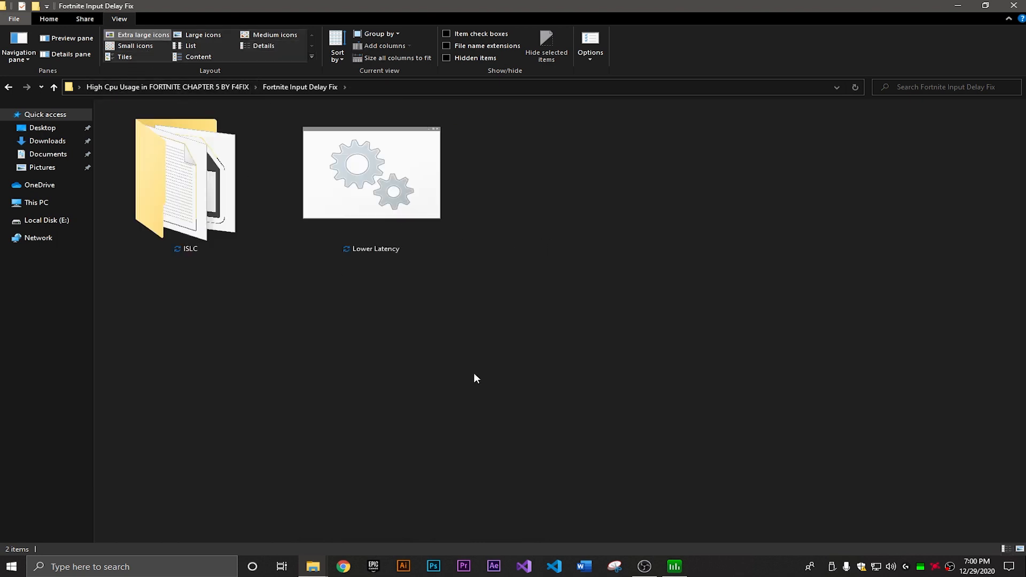
{"action": "right_click", "coordinate": [370, 173]}
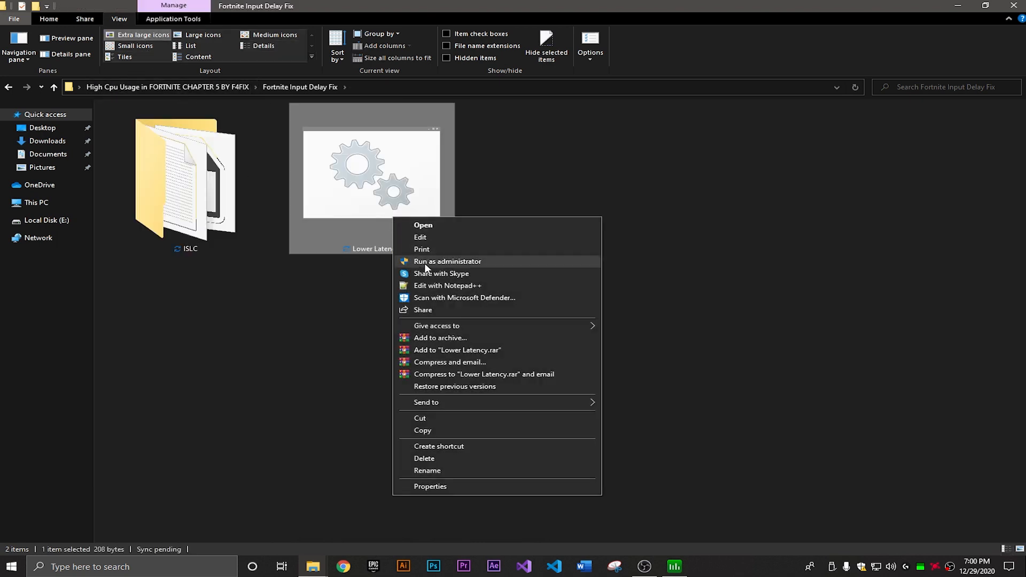
{"action": "left_click", "coordinate": [446, 261]}
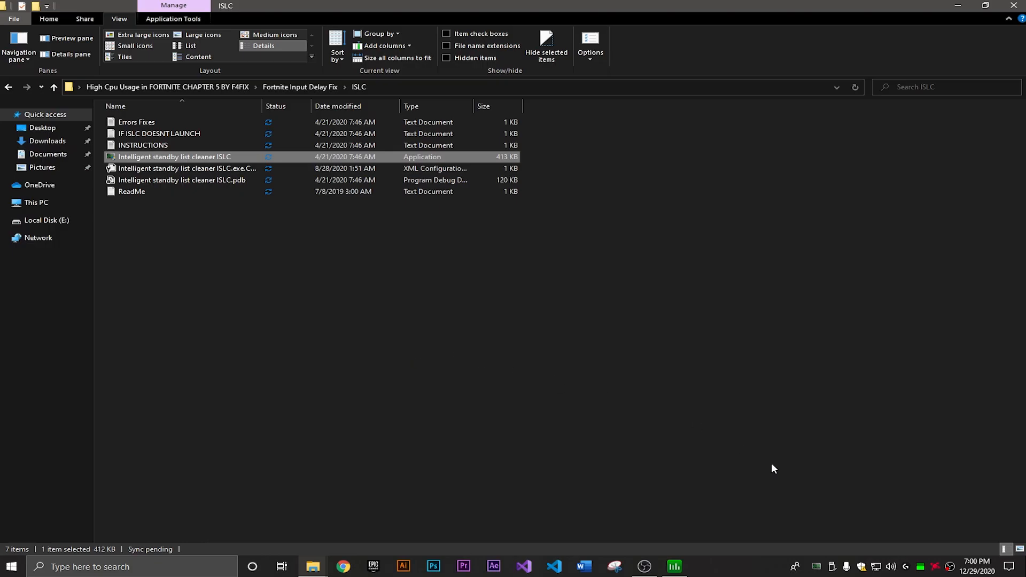
- Launch ISLC, purge the standby list once and keep the 1024/4000 MB list sizes
{"action": "double_click", "coordinate": [174, 156]}
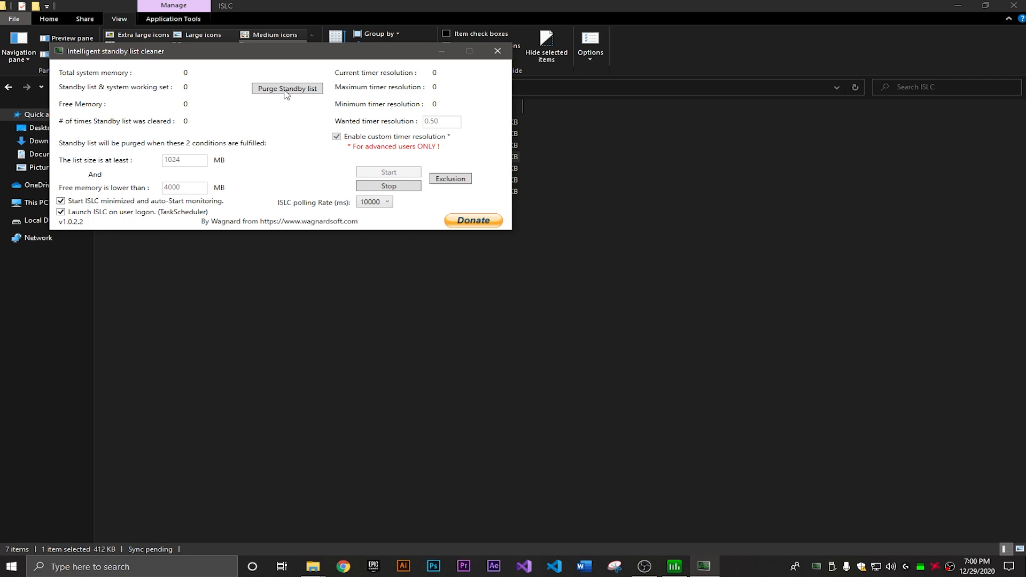
{"action": "left_click", "coordinate": [286, 88]}
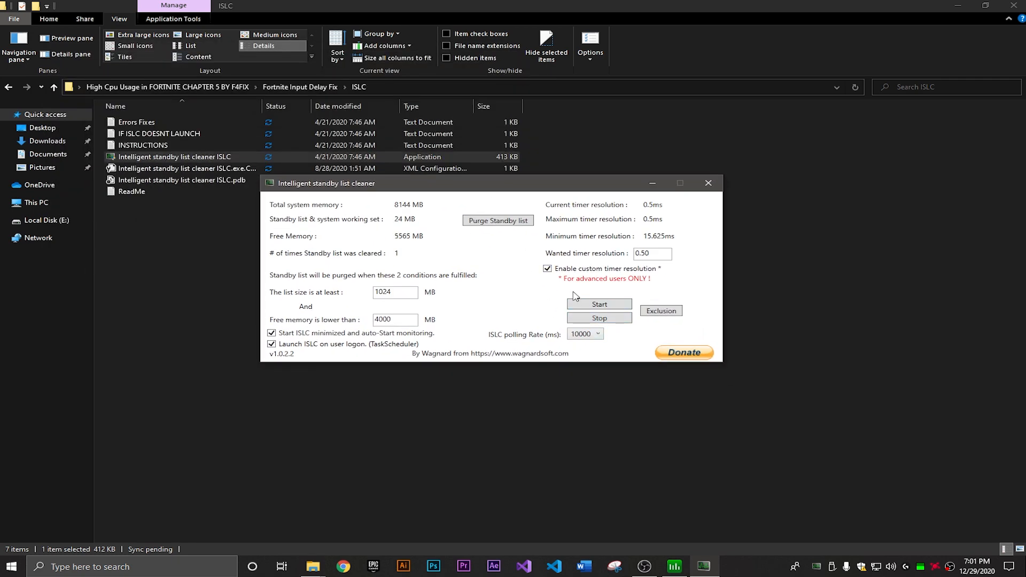
{"action": "triple_click", "coordinate": [652, 253]}
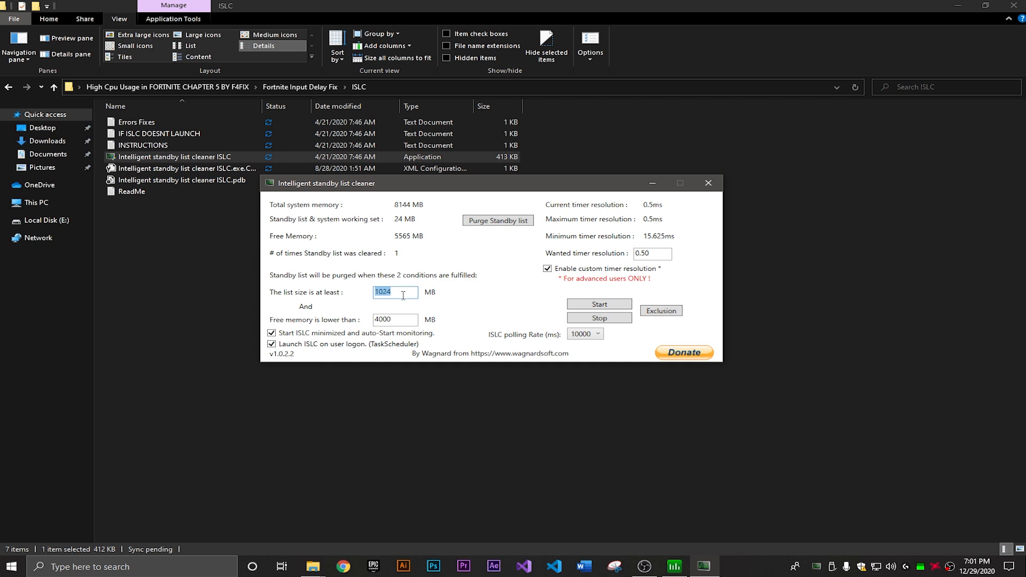
{"action": "mouse_move", "coordinate": [351, 296]}
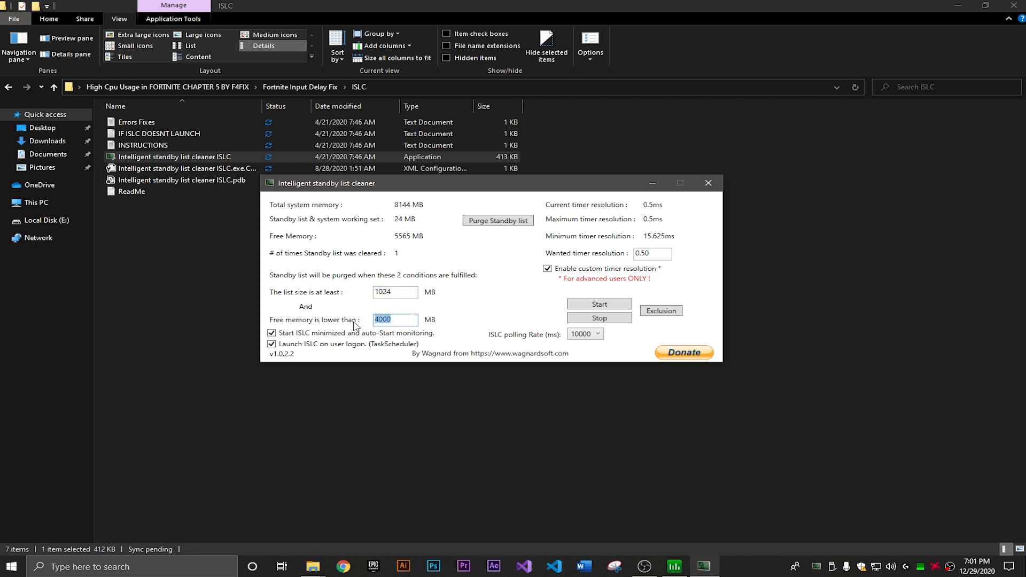
- Start standby list monitoring with an 8000 ms polling rate and minimize ISLC
{"action": "left_click", "coordinate": [270, 333]}
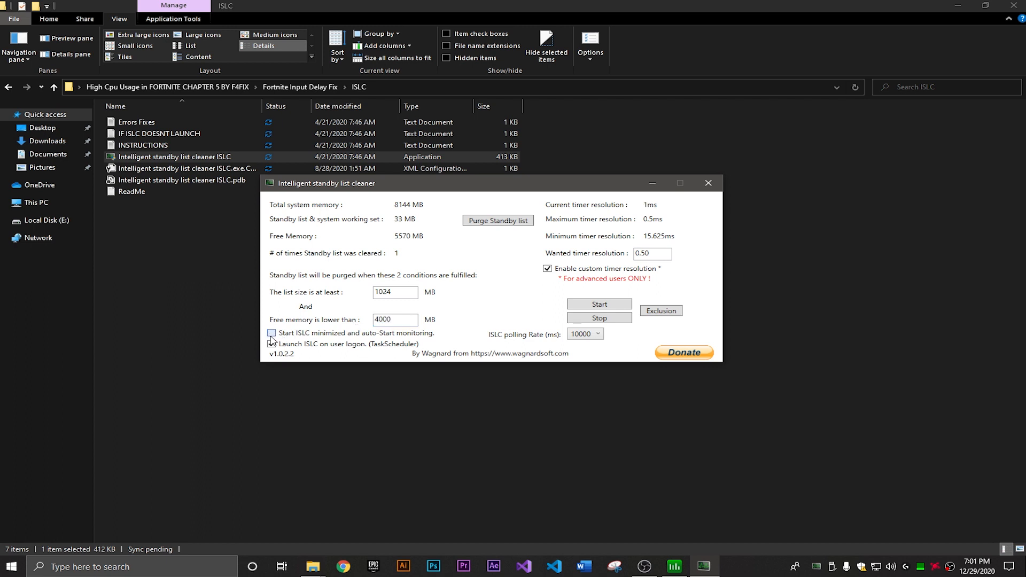
{"action": "left_click", "coordinate": [271, 333]}
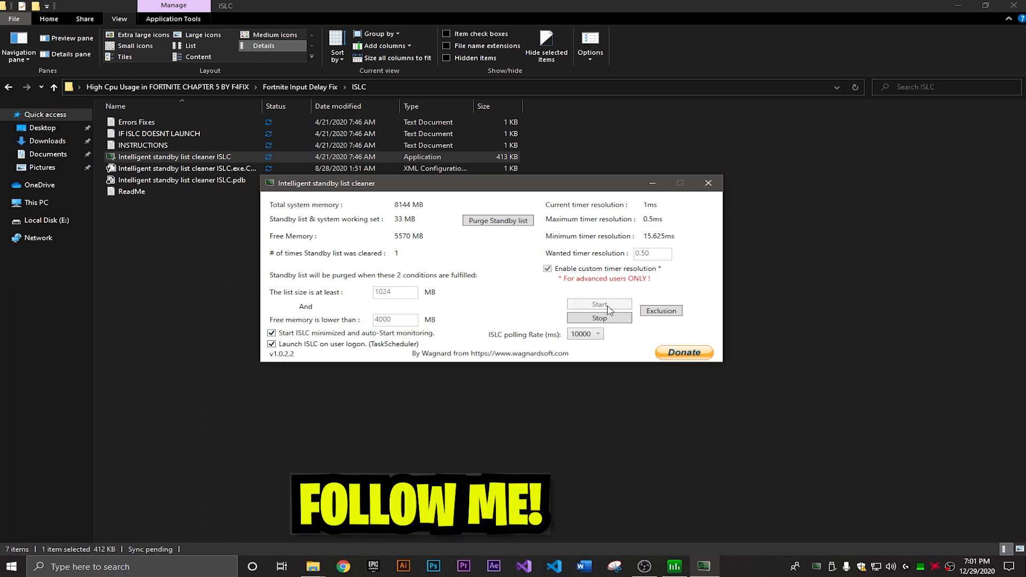
{"action": "left_click", "coordinate": [583, 334]}
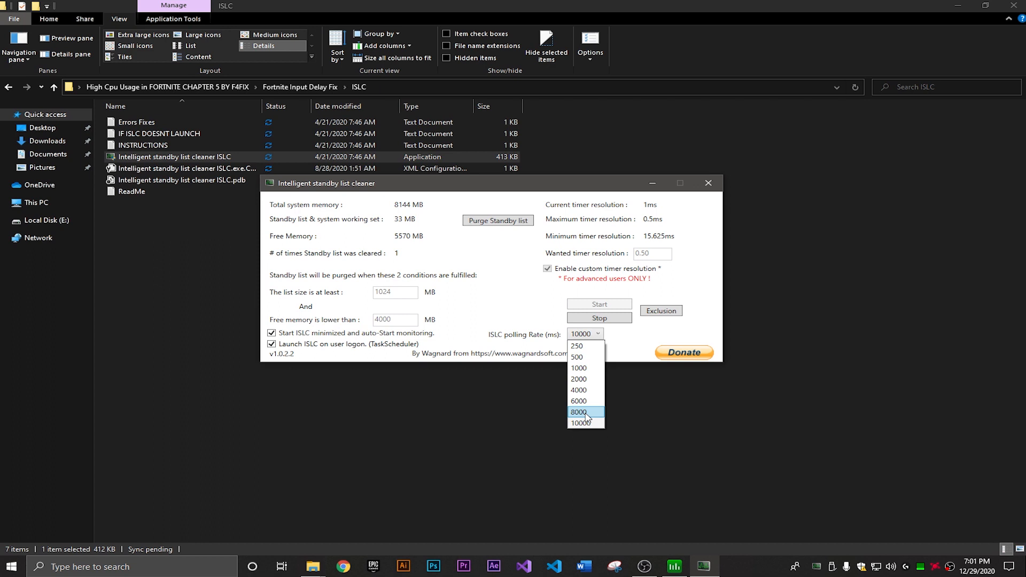
{"action": "left_click", "coordinate": [579, 412]}
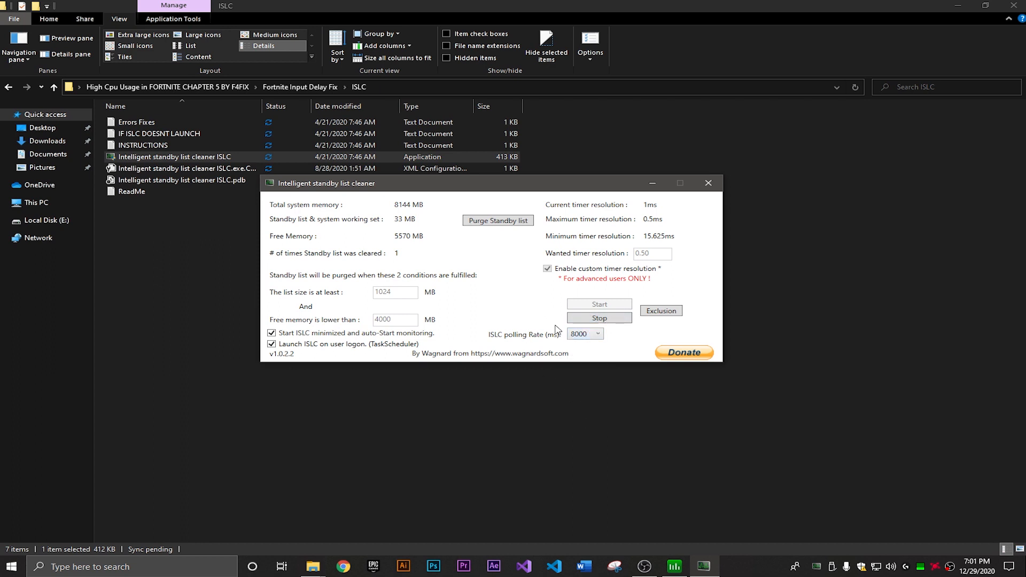
{"action": "left_click", "coordinate": [707, 182]}
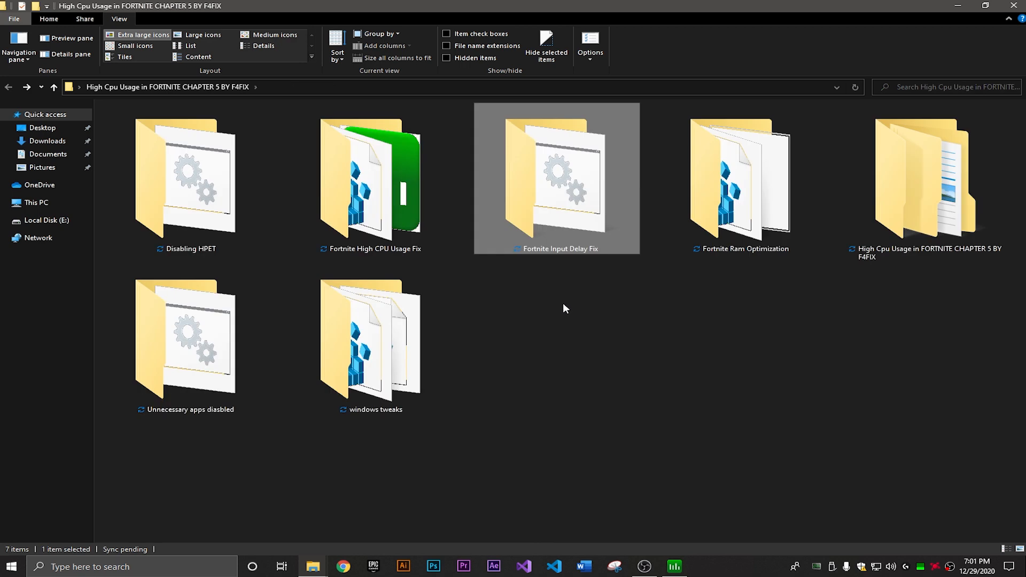
- Show the Fortnite Ram Optimization folder as extra large icons ready for Mem Reduct setup
{"action": "left_click", "coordinate": [742, 180]}
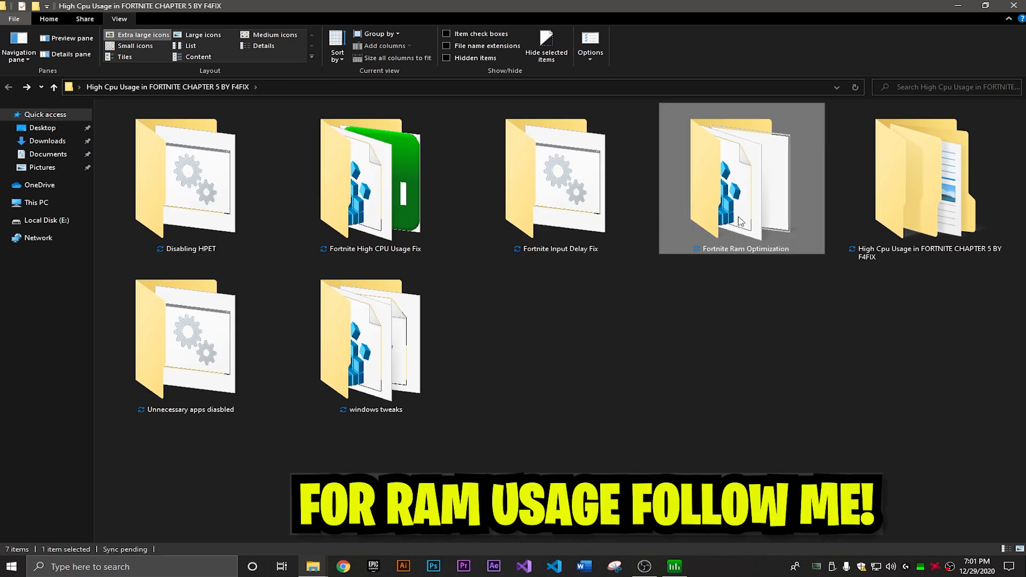
{"action": "double_click", "coordinate": [742, 180]}
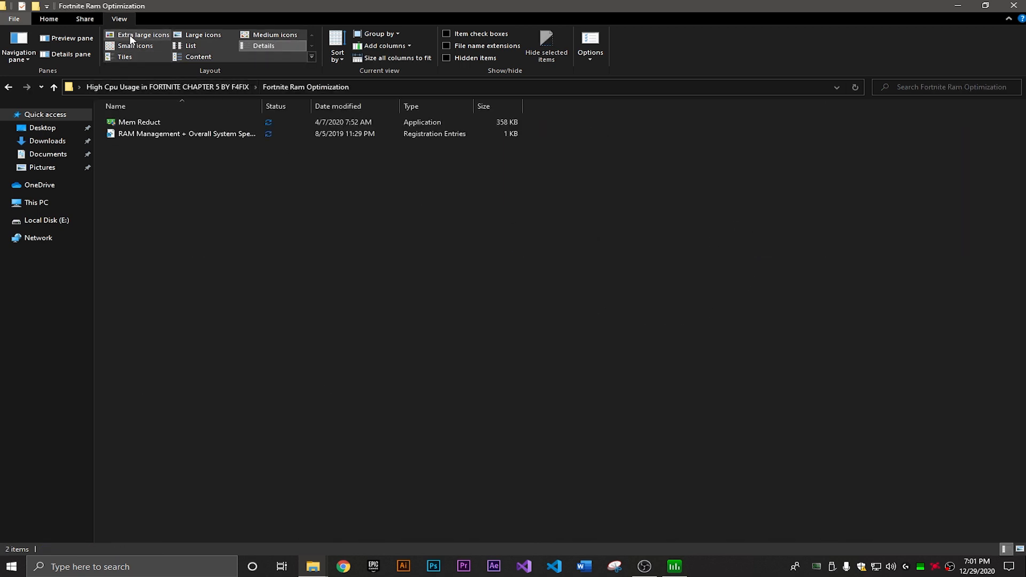
{"action": "left_click", "coordinate": [142, 35]}
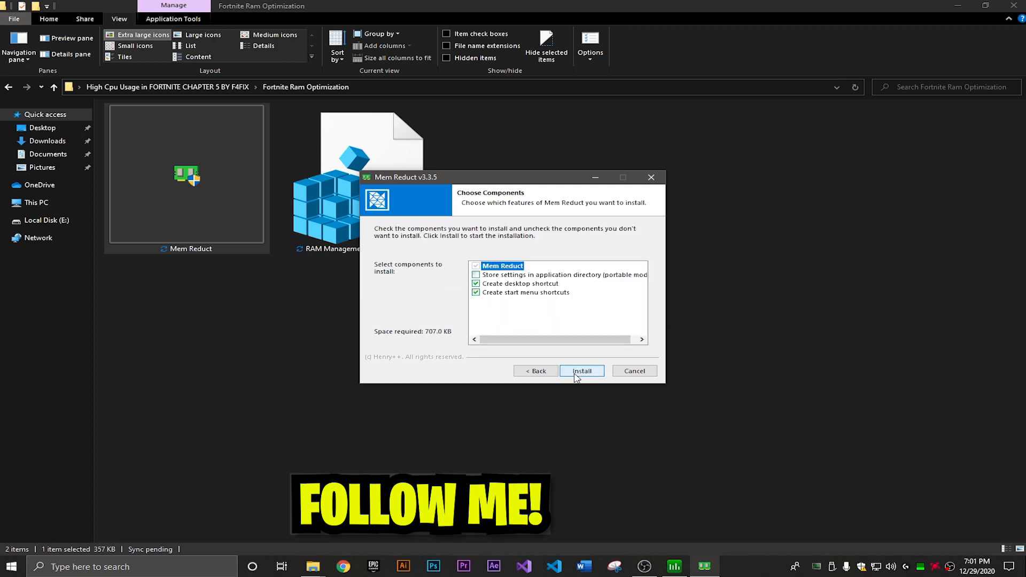
- Install Mem Reduct with the chosen components and launch it
{"action": "left_click", "coordinate": [581, 371]}
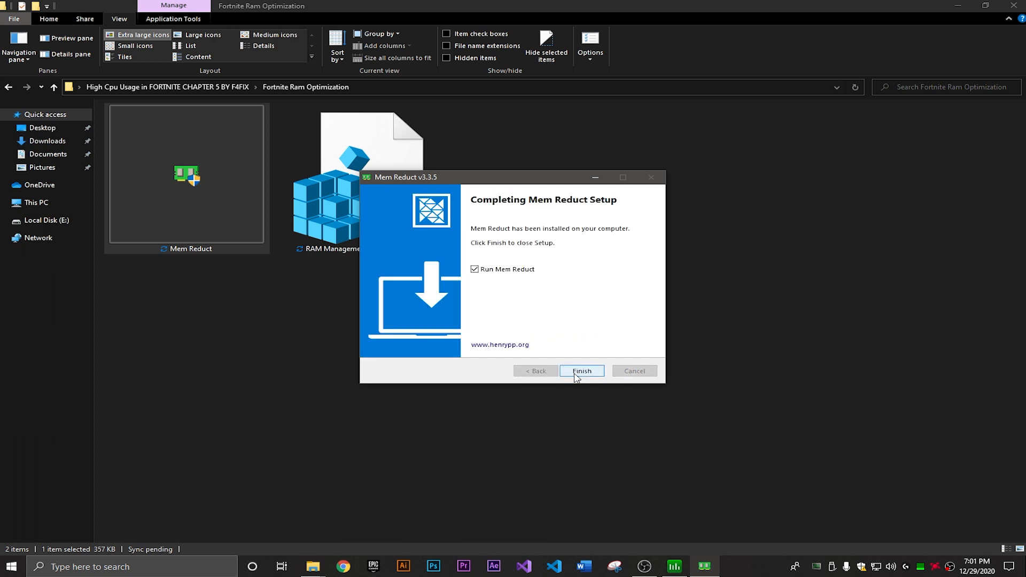
{"action": "left_click", "coordinate": [582, 371]}
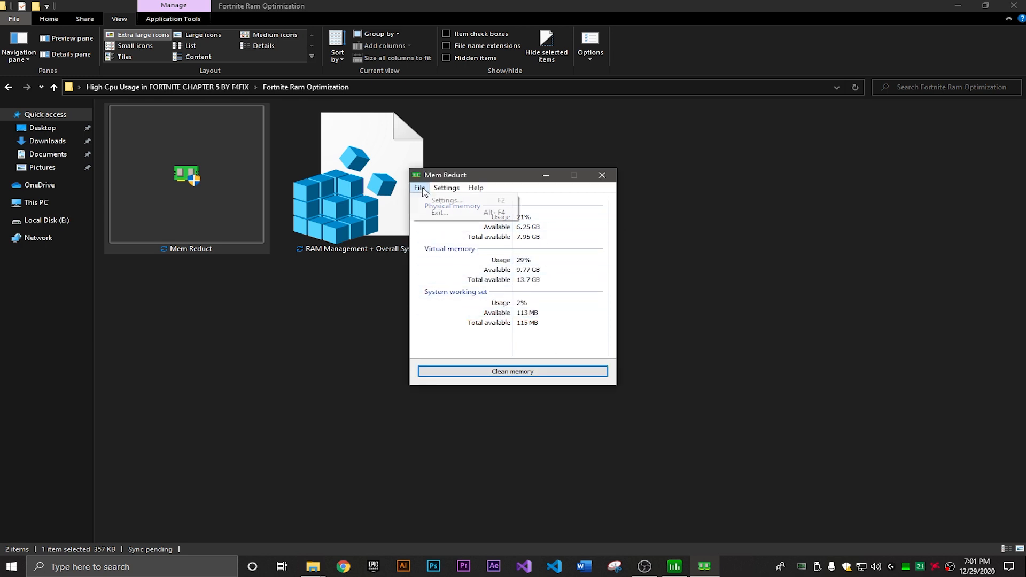
- Set Mem Reduct to clean memory automatically when usage exceeds 60%
{"action": "left_click", "coordinate": [447, 200]}
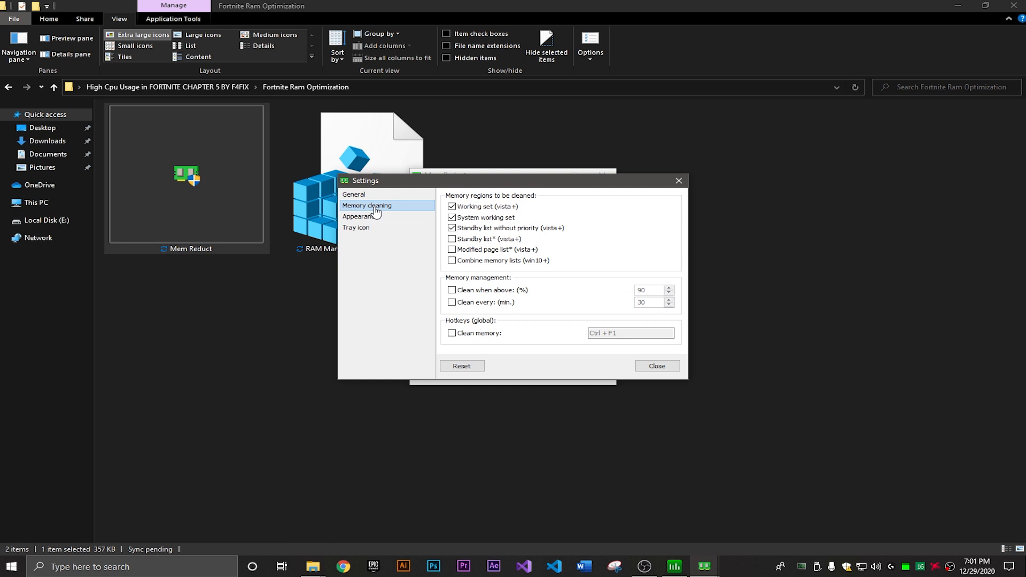
{"action": "left_click", "coordinate": [451, 290]}
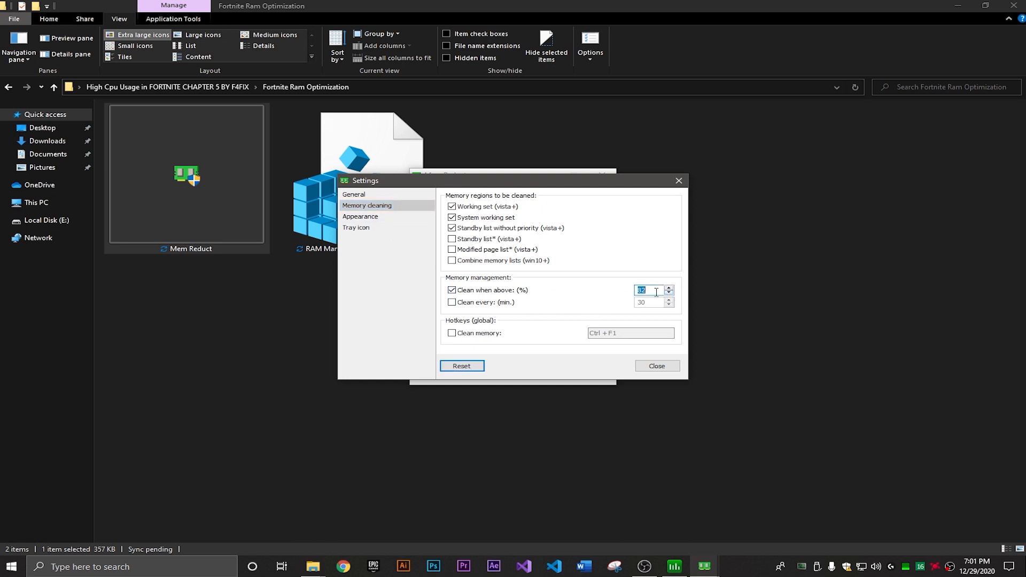
{"action": "type", "text": "60"}
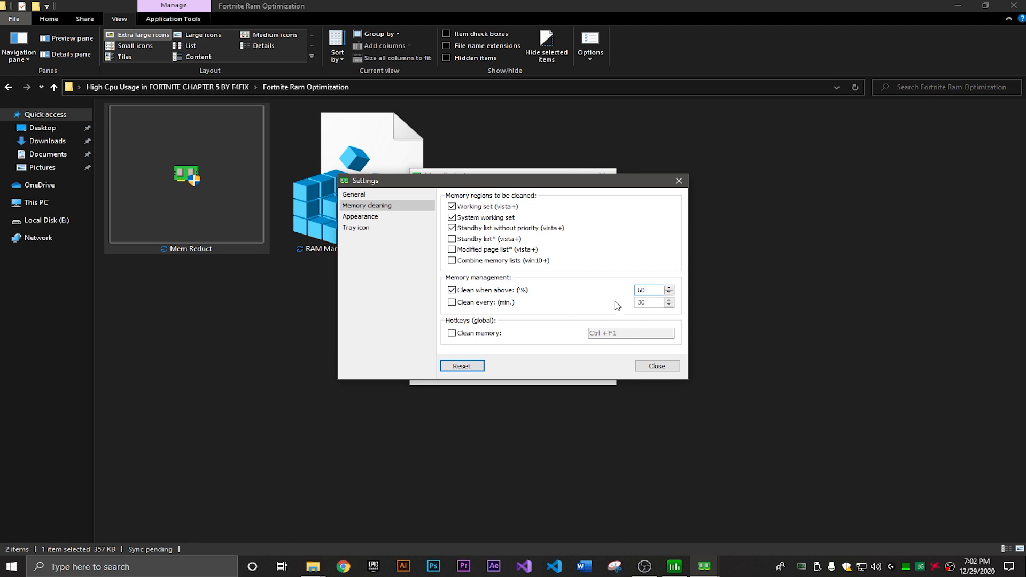
{"action": "left_click", "coordinate": [655, 365]}
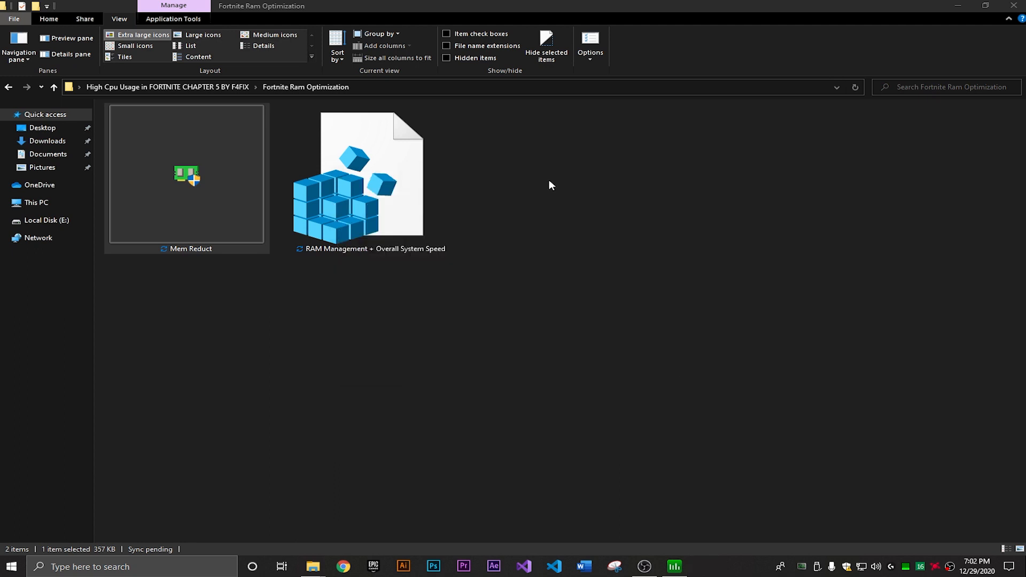
- Run the Win 10 Disable Unnecessary Services script from the 'Unnecessary apps diasbled' folder as administrator
{"action": "left_click", "coordinate": [54, 86]}
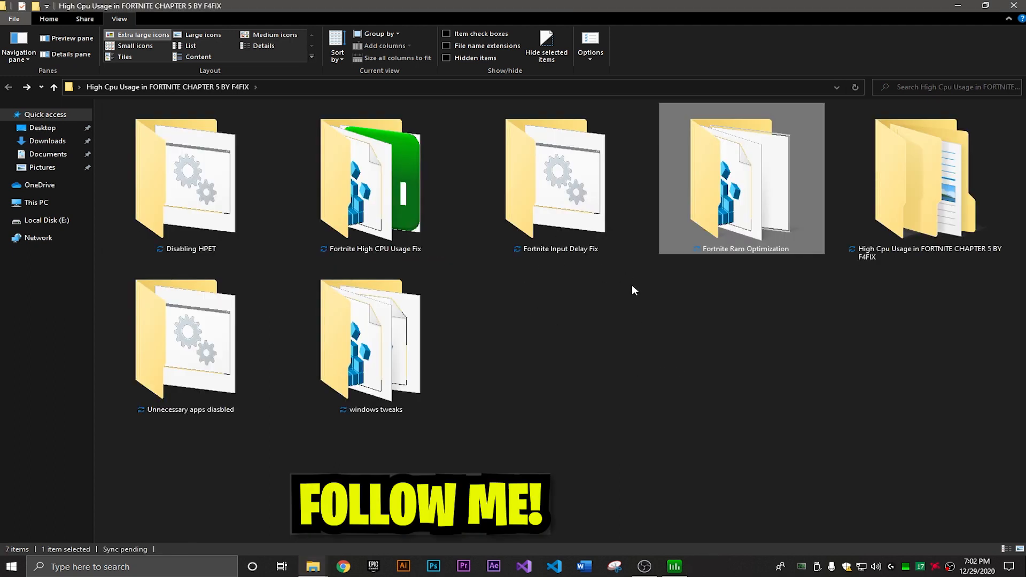
{"action": "double_click", "coordinate": [185, 334]}
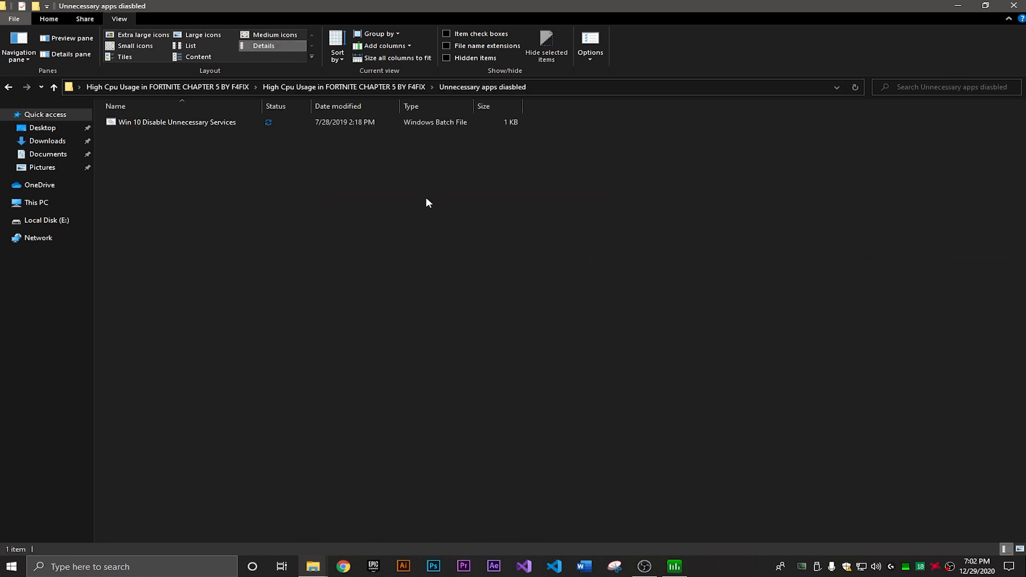
{"action": "left_click", "coordinate": [139, 34]}
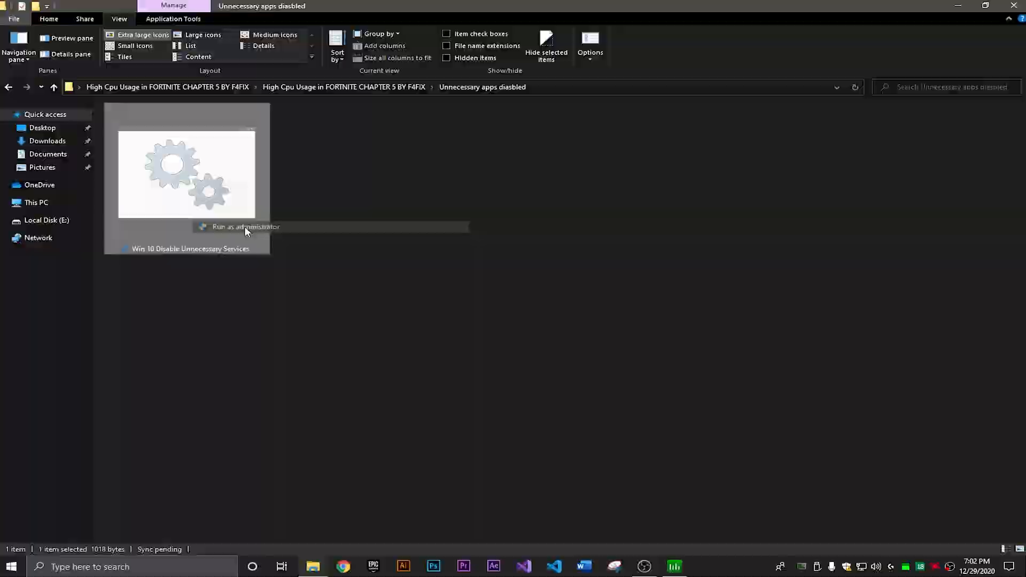
{"action": "left_click", "coordinate": [246, 227]}
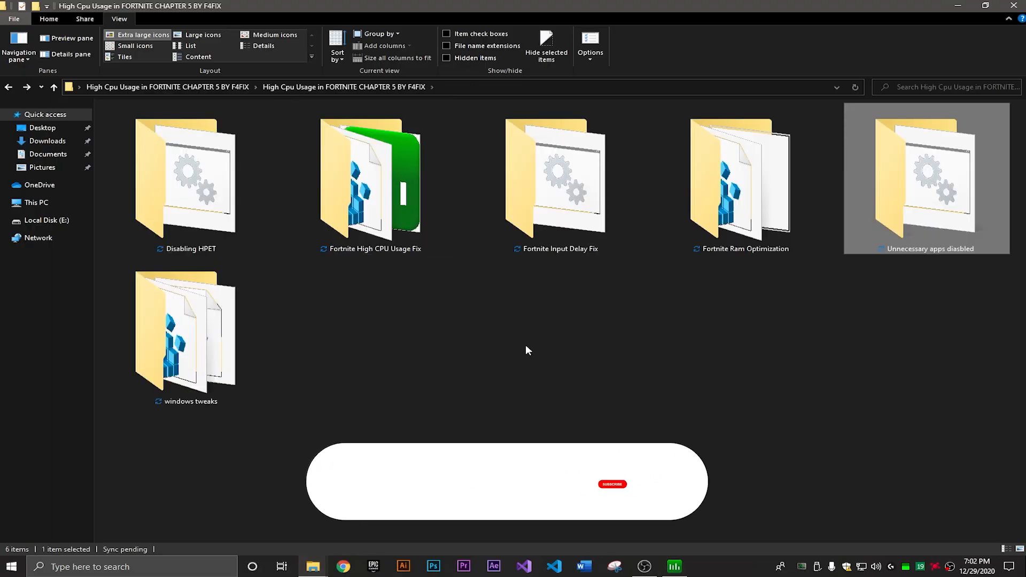
- Go back into the windows tweaks folder after the script has run
{"action": "left_click", "coordinate": [186, 331]}
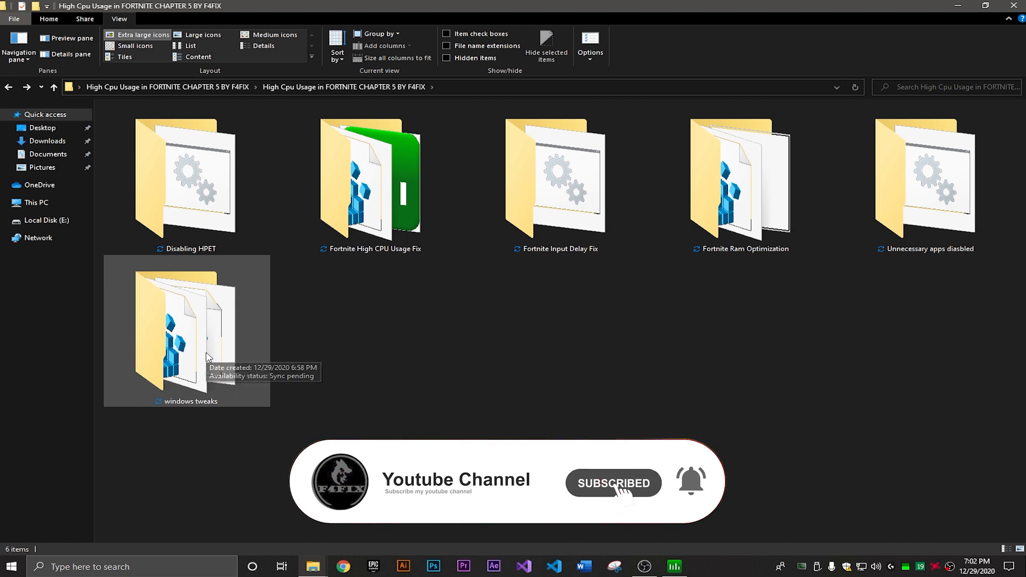
{"action": "left_click", "coordinate": [186, 320]}
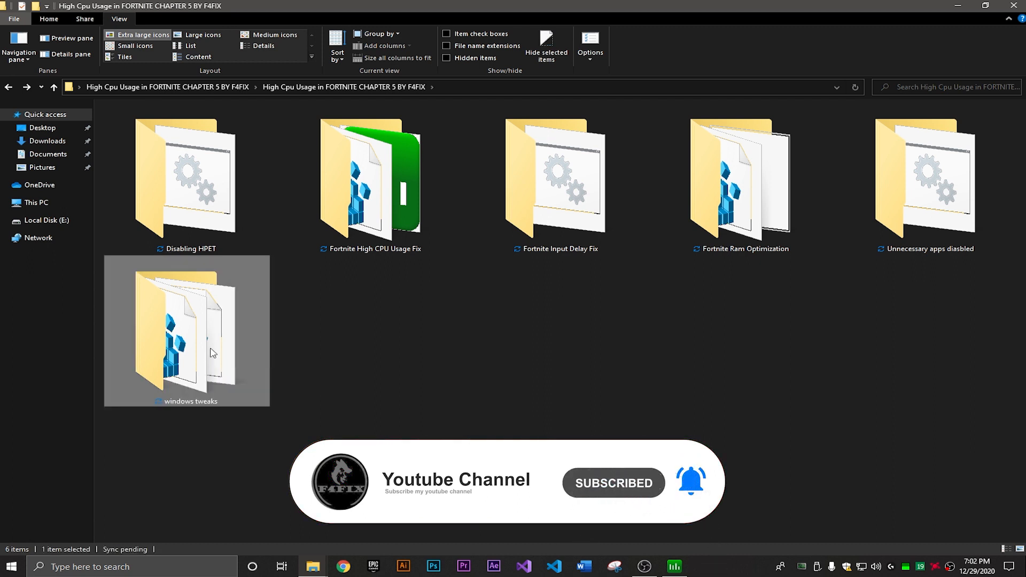
{"action": "double_click", "coordinate": [186, 330]}
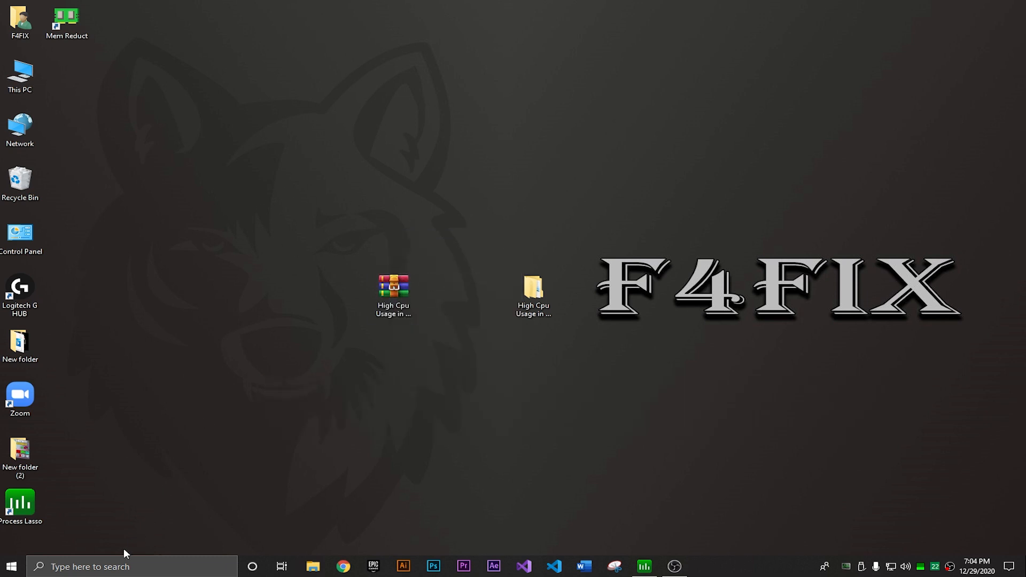
- Open %tmp% via the Run box and delete every file in the user's Temp folder
{"action": "key", "text": "Win+r"}
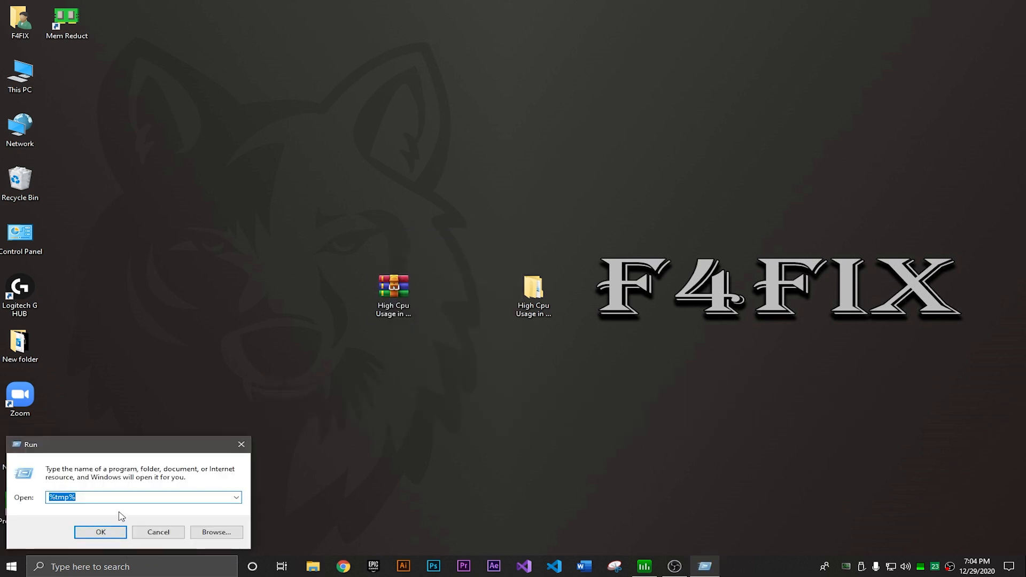
{"action": "left_click", "coordinate": [89, 506]}
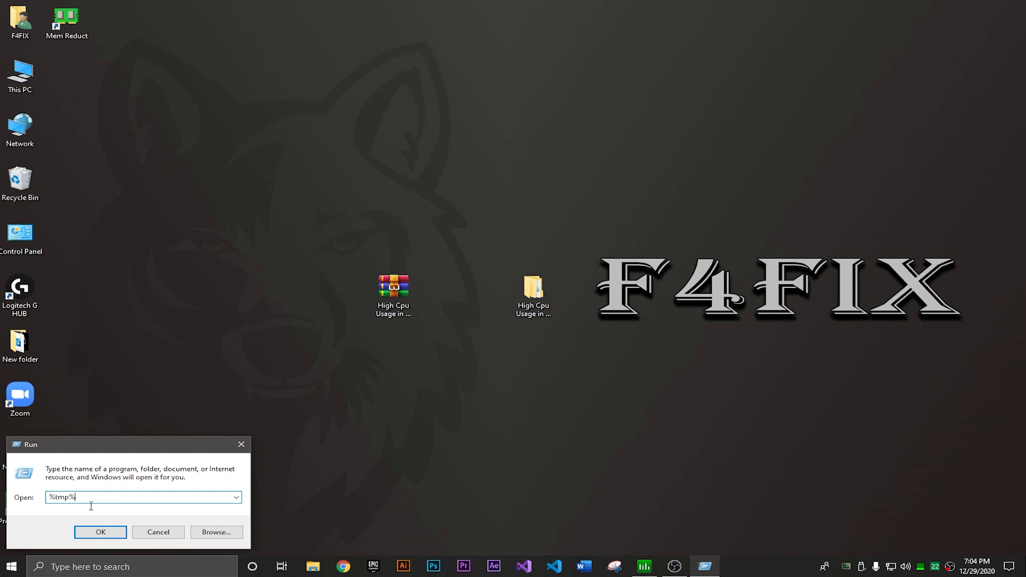
{"action": "left_click", "coordinate": [100, 531]}
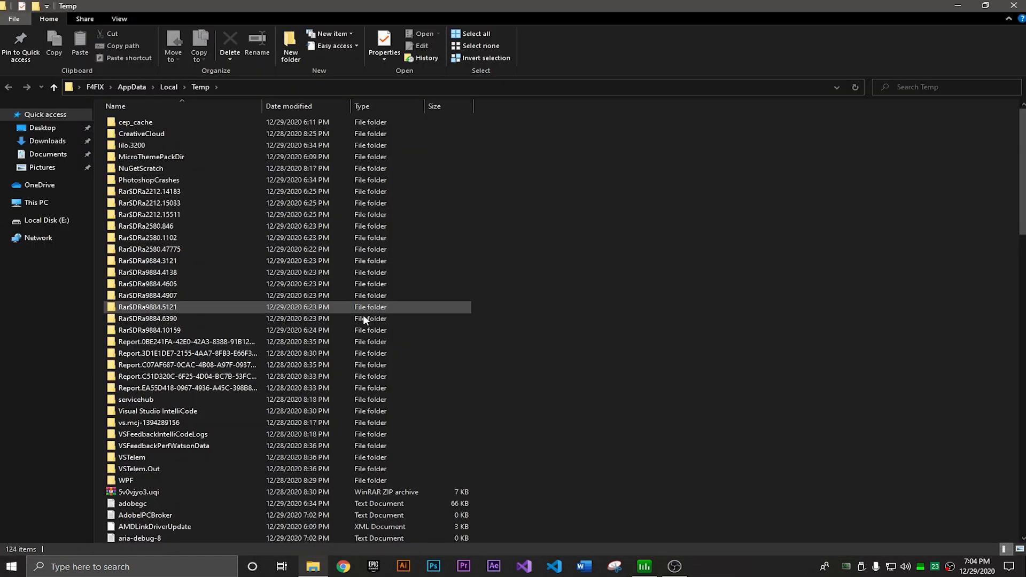
{"action": "left_click", "coordinate": [474, 33]}
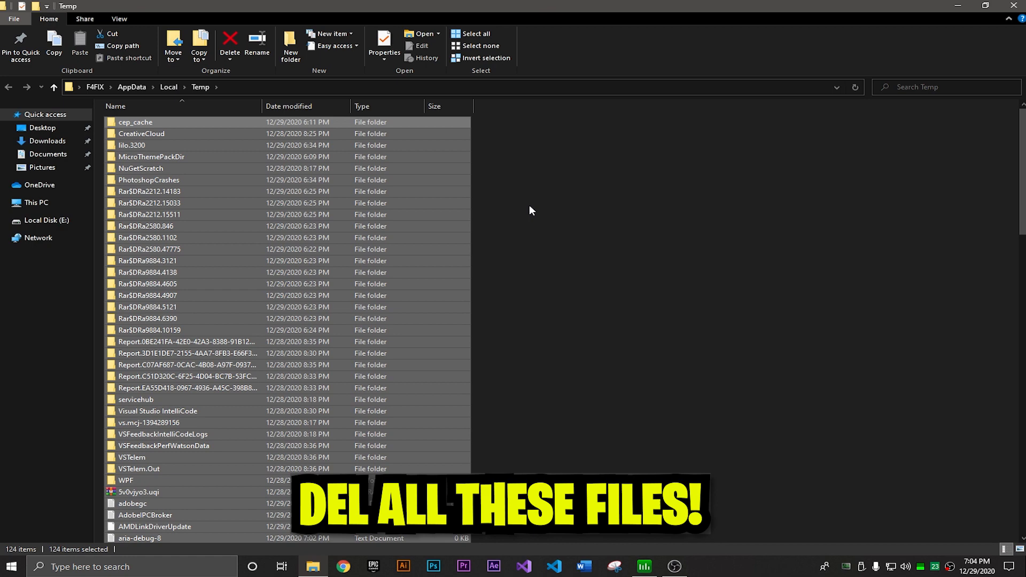
{"action": "key", "text": "Delete"}
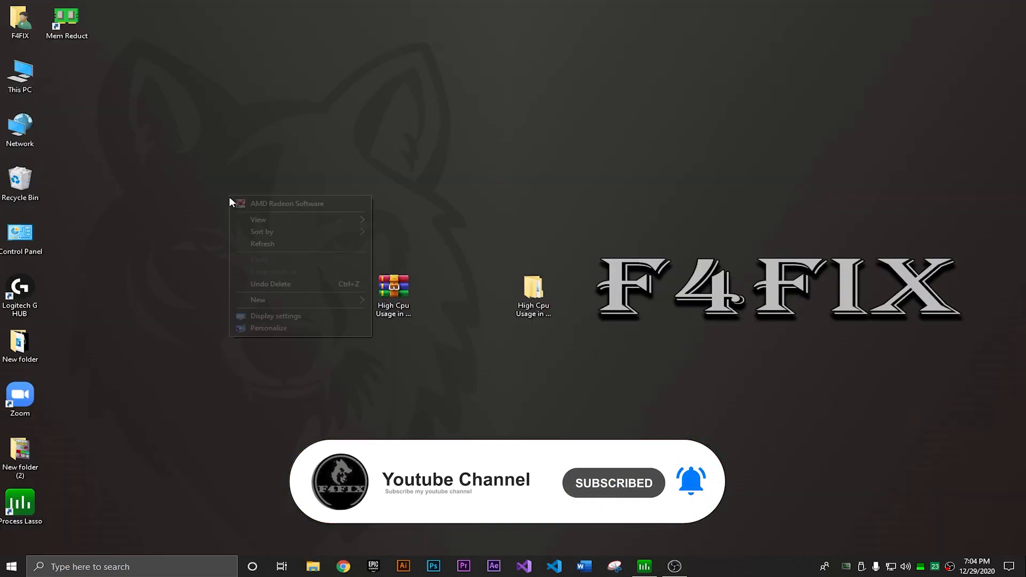
- Search the taskbar for 'system configuration' to launch the utility
{"action": "left_click", "coordinate": [19, 182]}
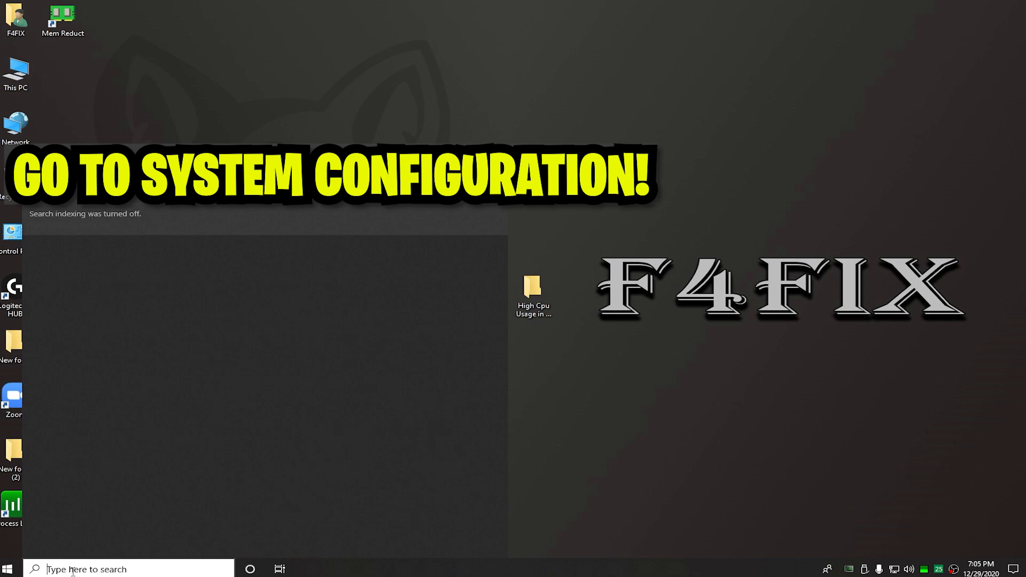
{"action": "type", "text": "system configuration"}
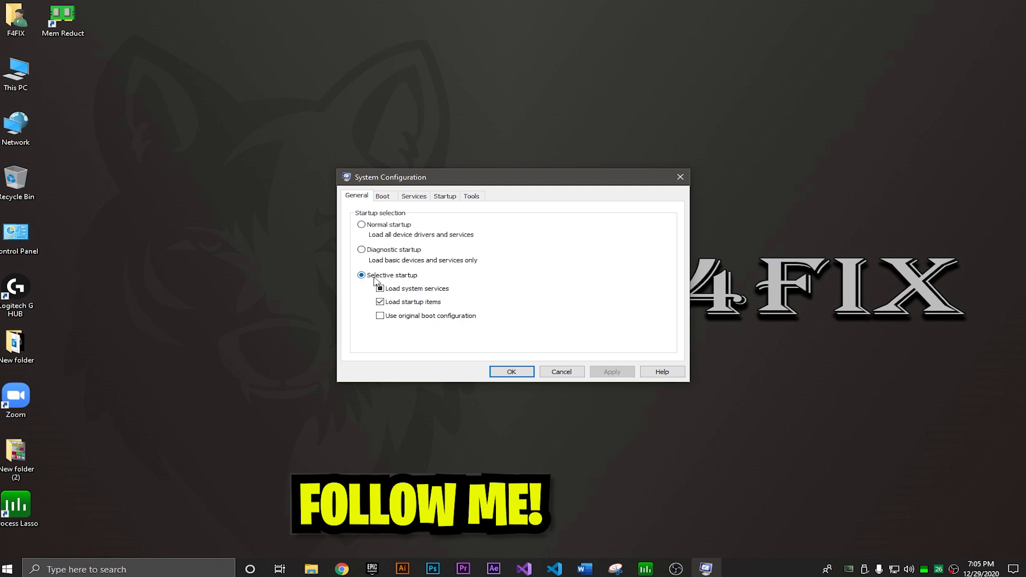
- On the Boot settings choose the processor count and enable No GUI boot
{"action": "left_click", "coordinate": [383, 195]}
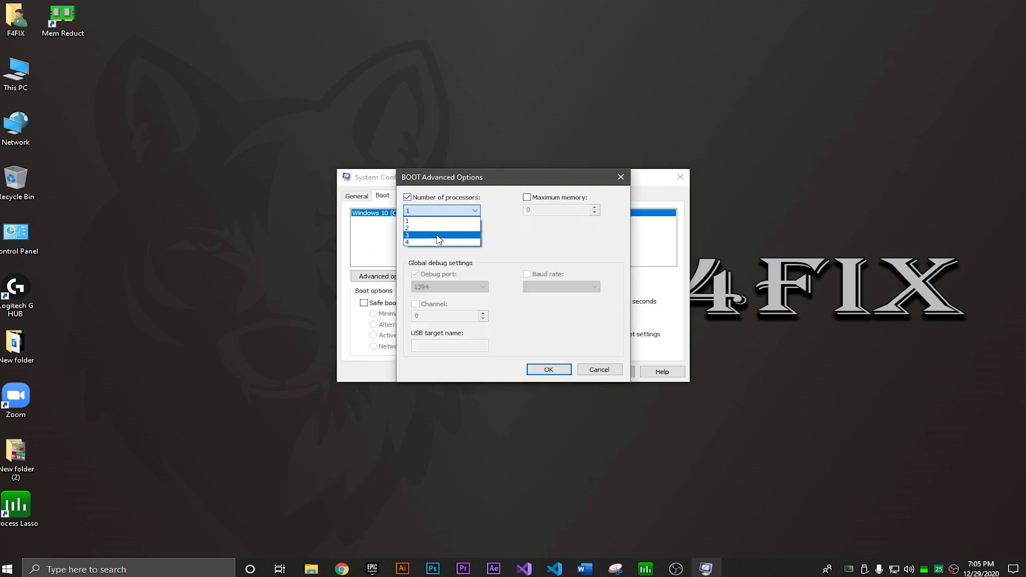
{"action": "left_click", "coordinate": [598, 370]}
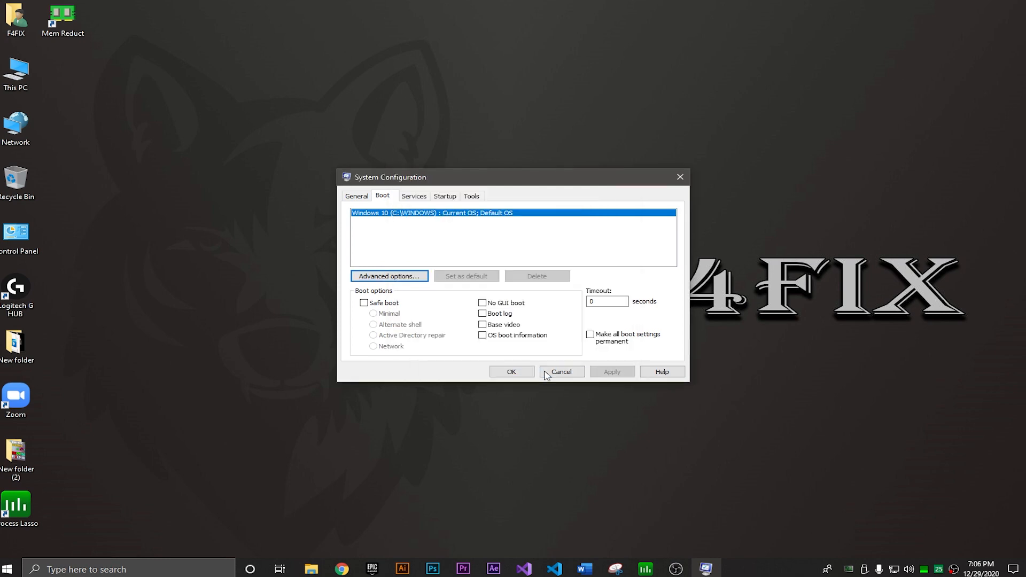
{"action": "left_click", "coordinate": [483, 303]}
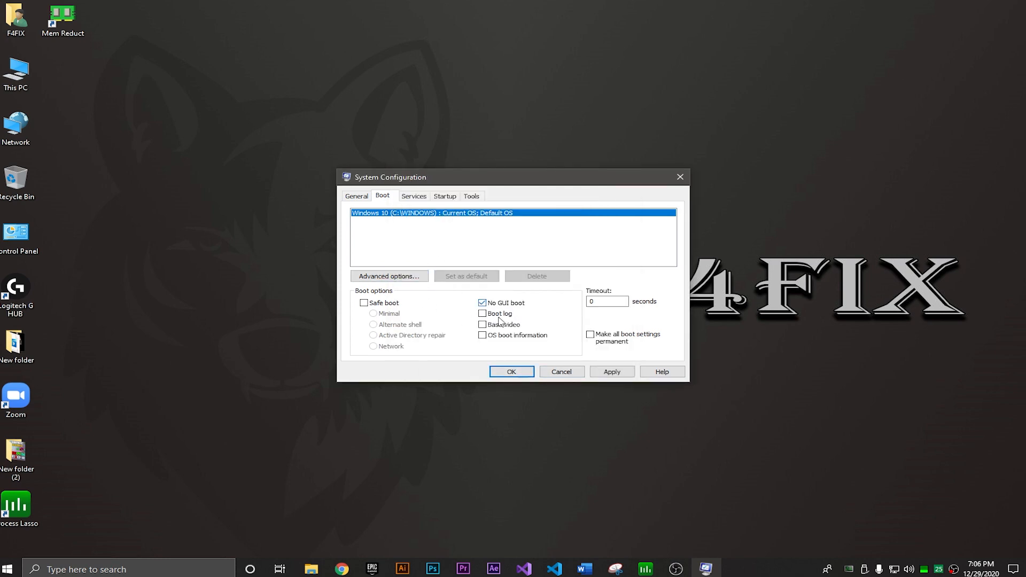
- Hide all Microsoft services in the Services list and confirm with OK, bringing up the restart prompt
{"action": "left_click", "coordinate": [414, 196]}
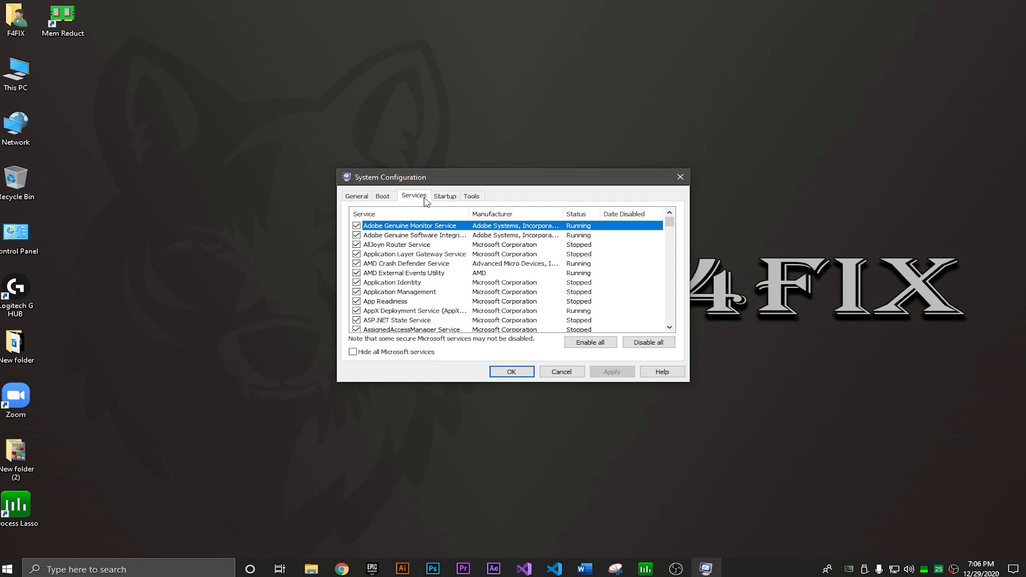
{"action": "left_click", "coordinate": [353, 351]}
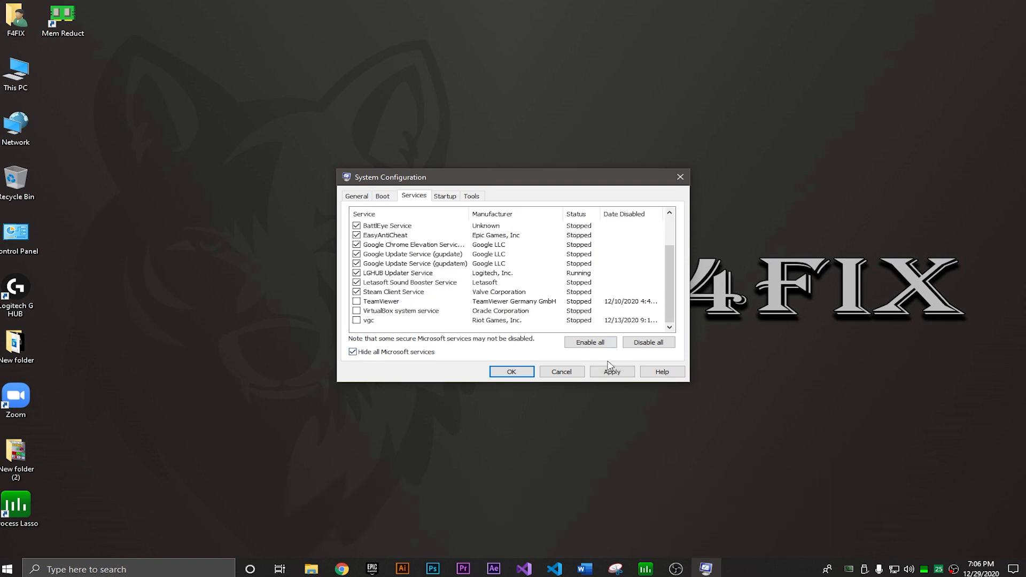
{"action": "left_click", "coordinate": [511, 371]}
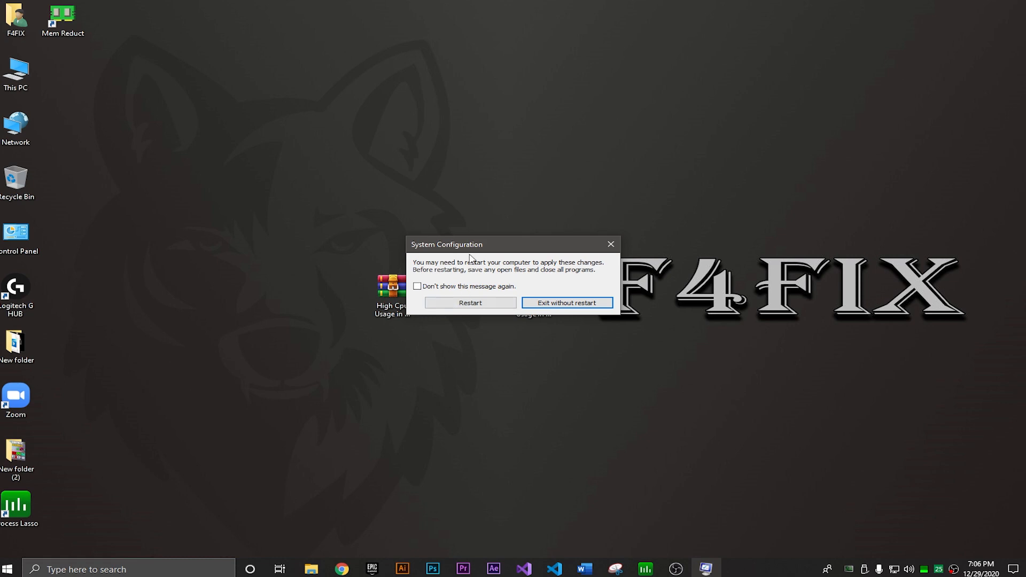